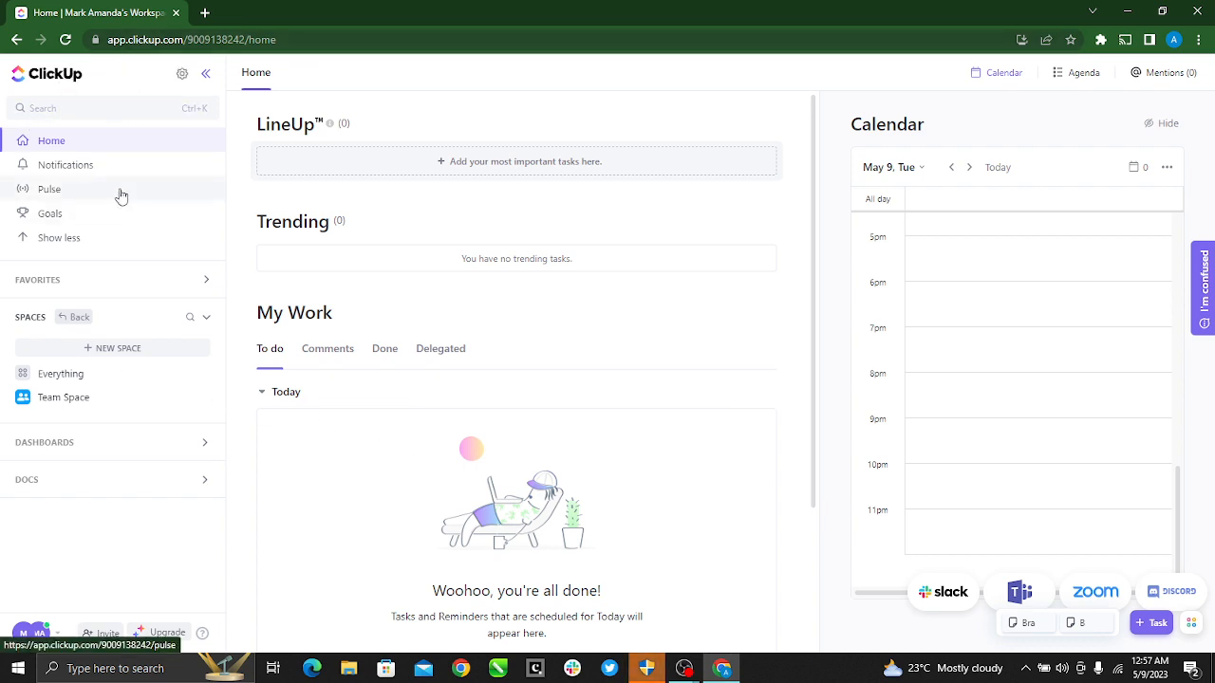
pyautogui.moveTo(205, 195)
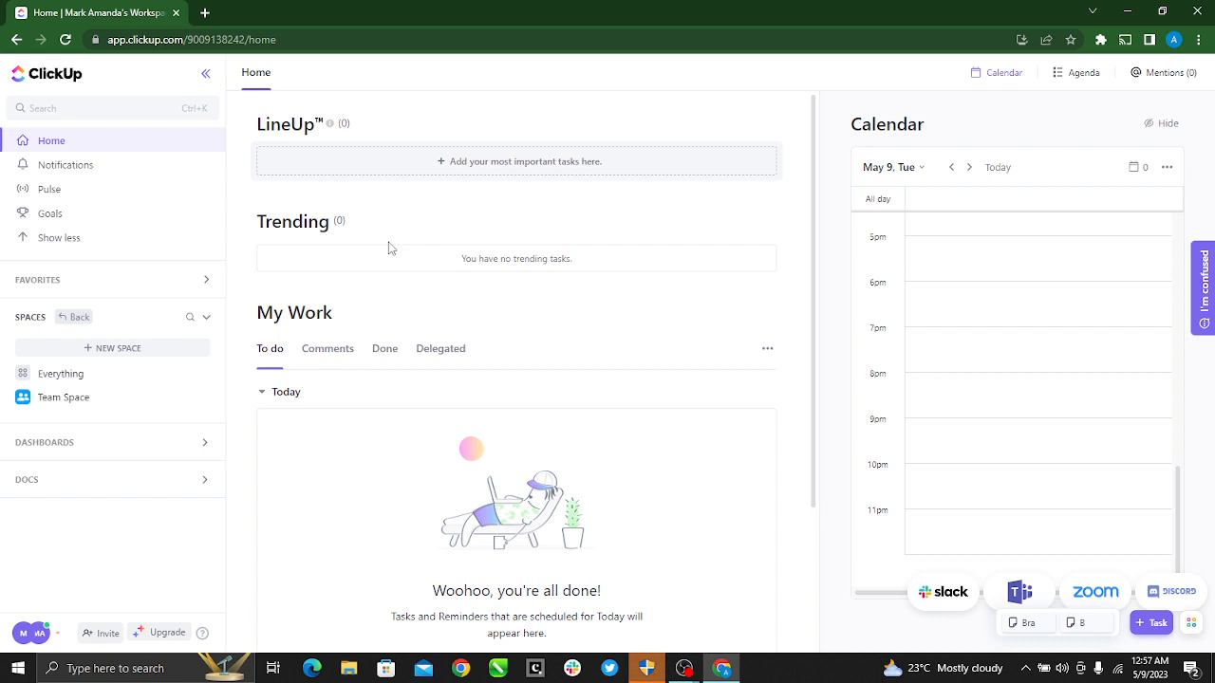
pyautogui.moveTo(495, 269)
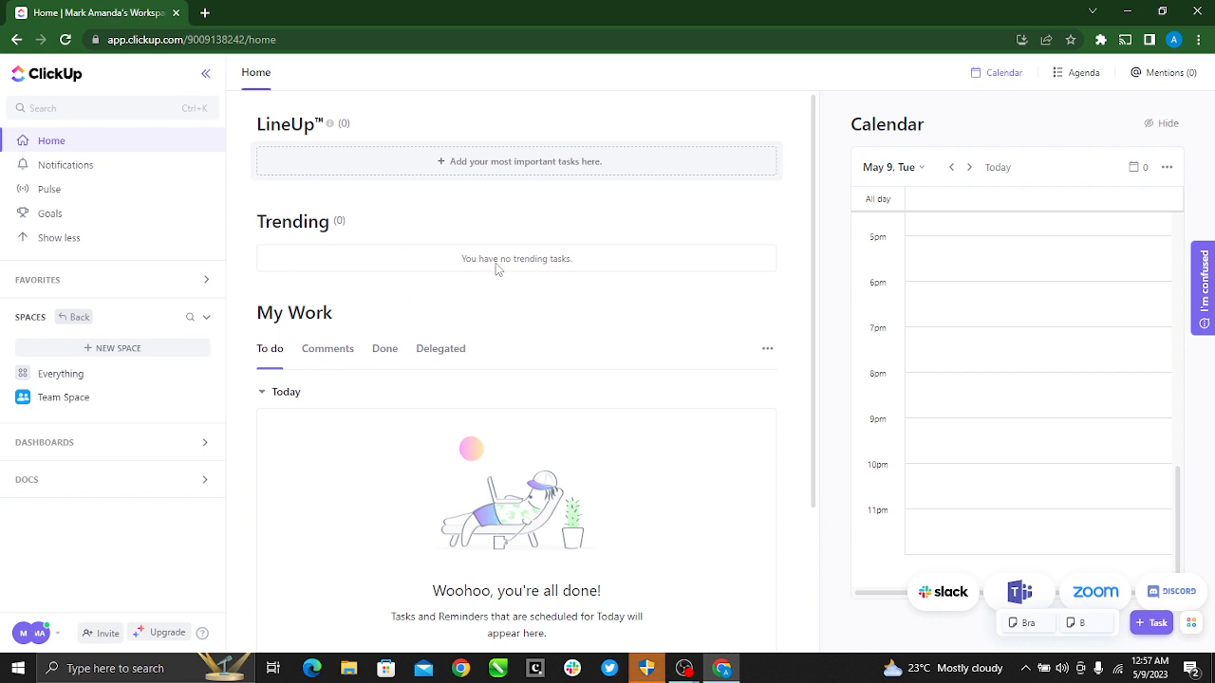
pyautogui.moveTo(425, 285)
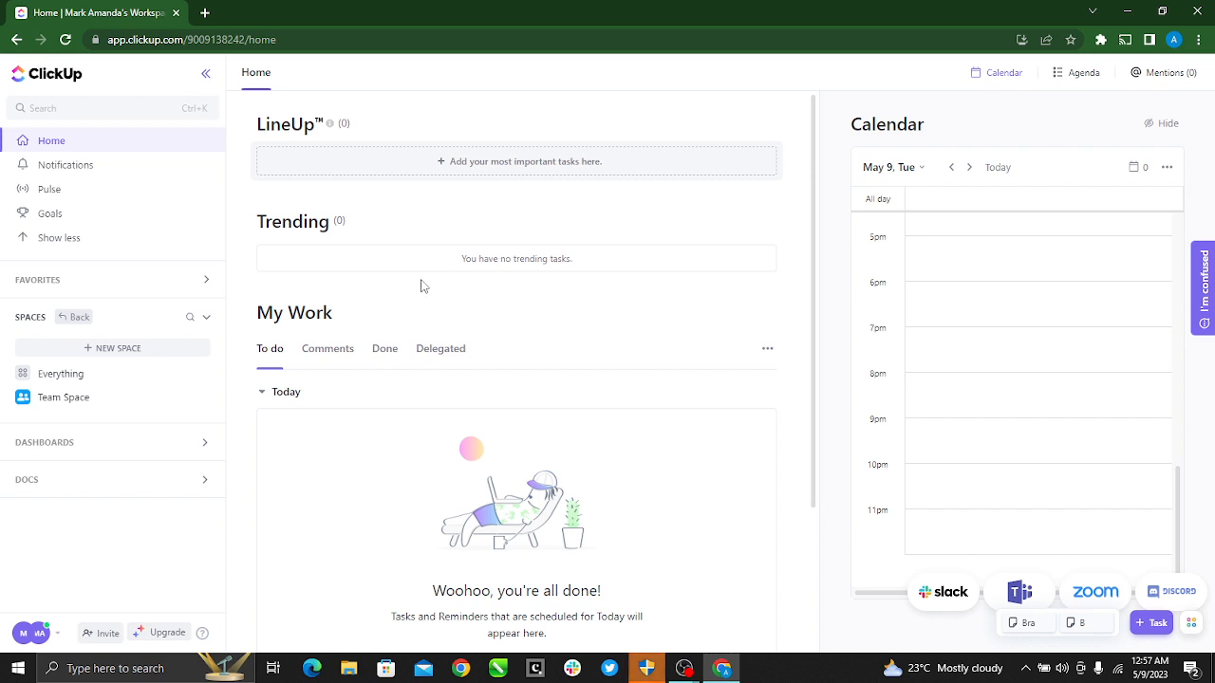
pyautogui.moveTo(422, 287)
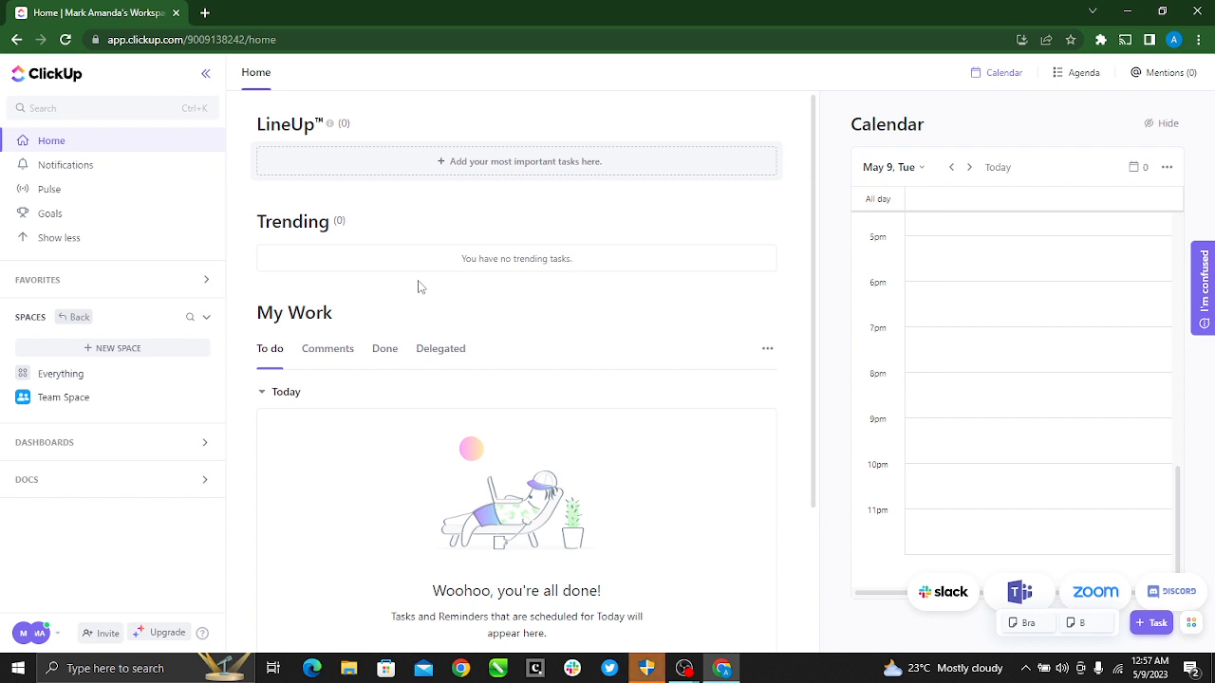
pyautogui.moveTo(65, 396)
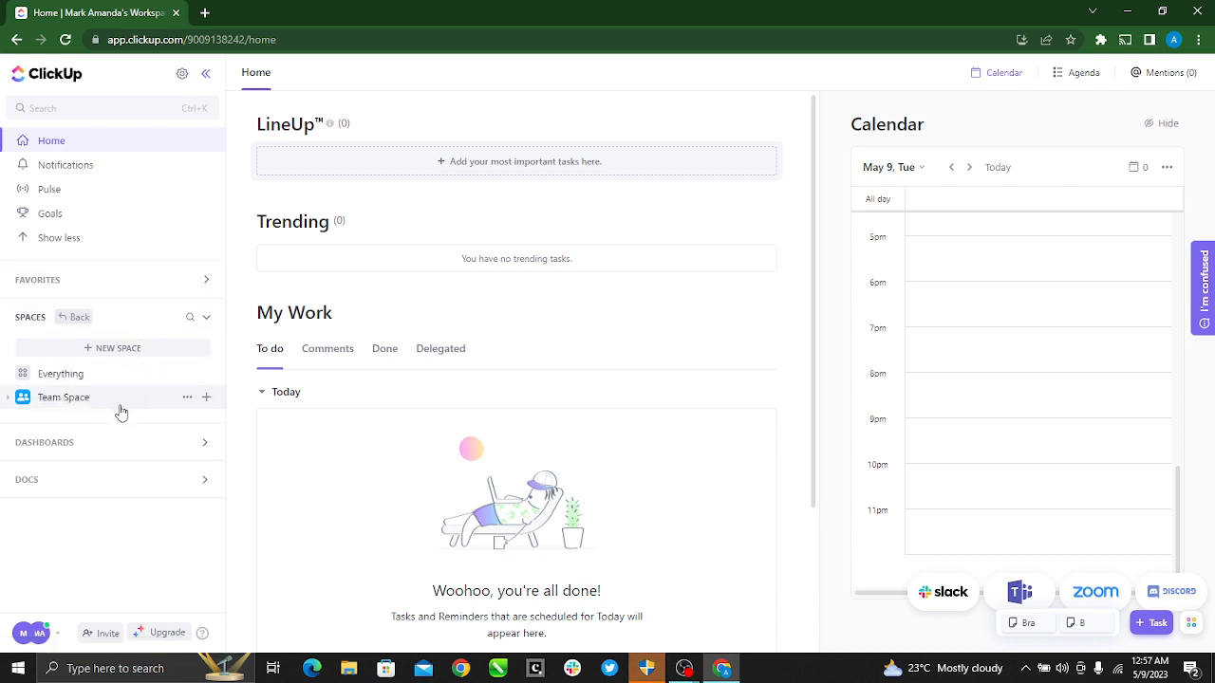
pyautogui.moveTo(61, 372)
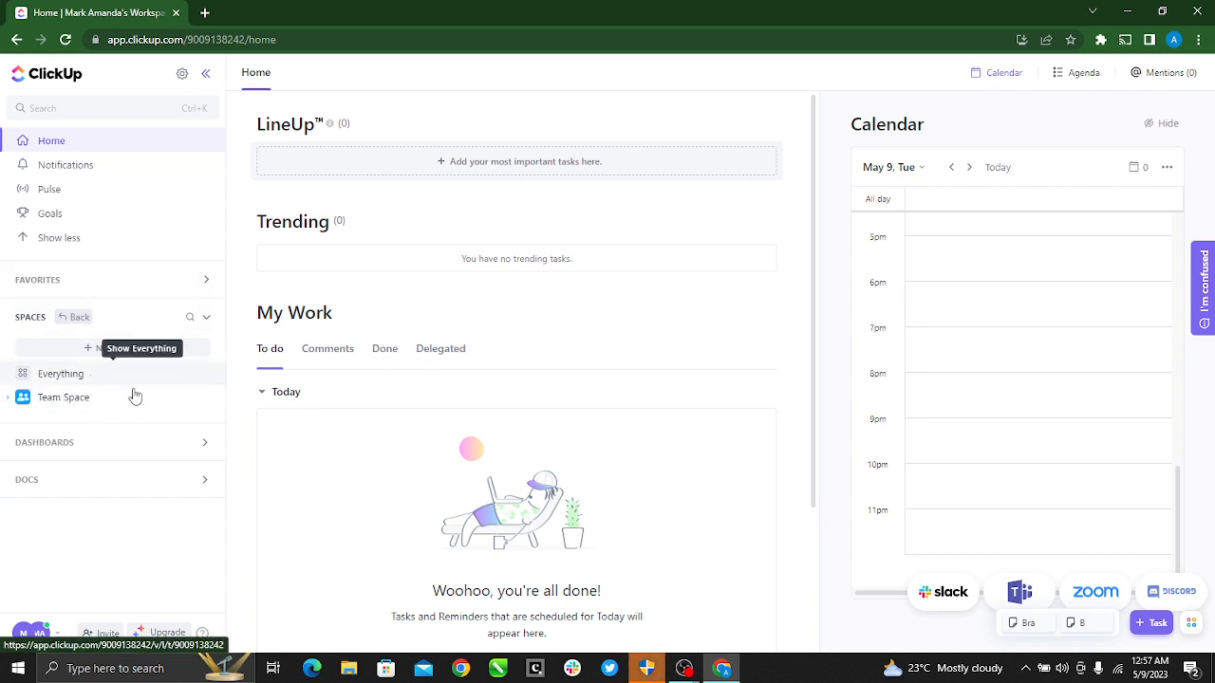
pyautogui.moveTo(69, 372)
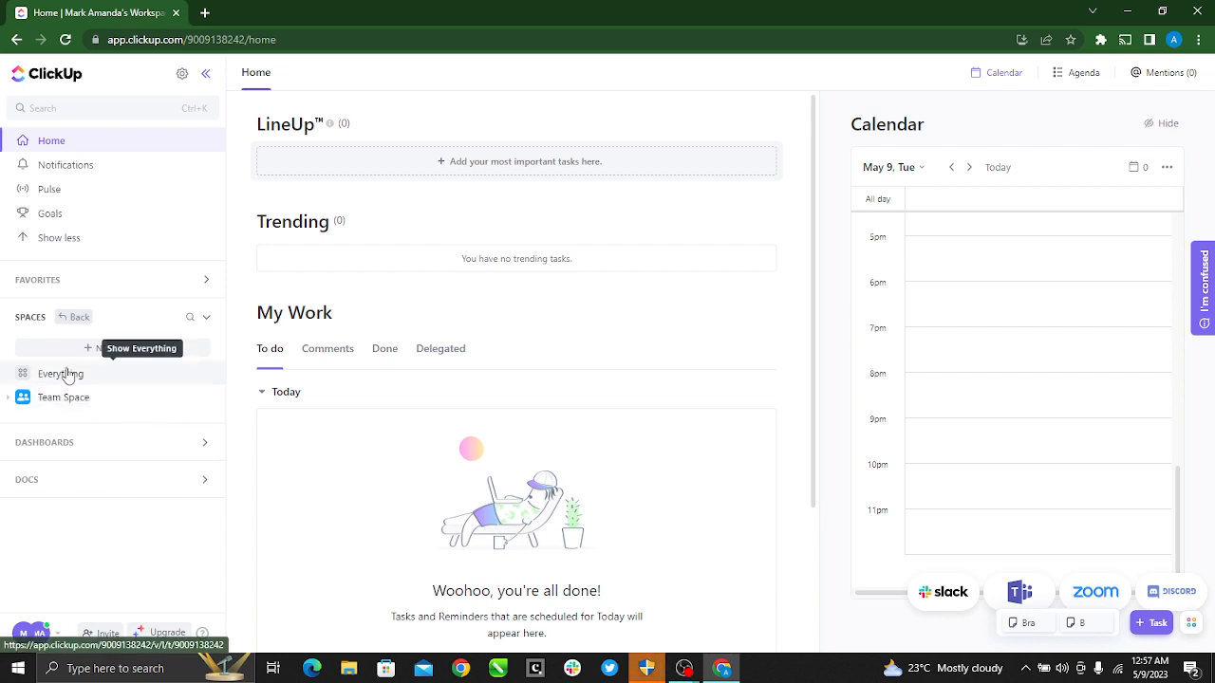
# Choose Update existing Template from the Team Space actions menu
pyautogui.click(31, 317)
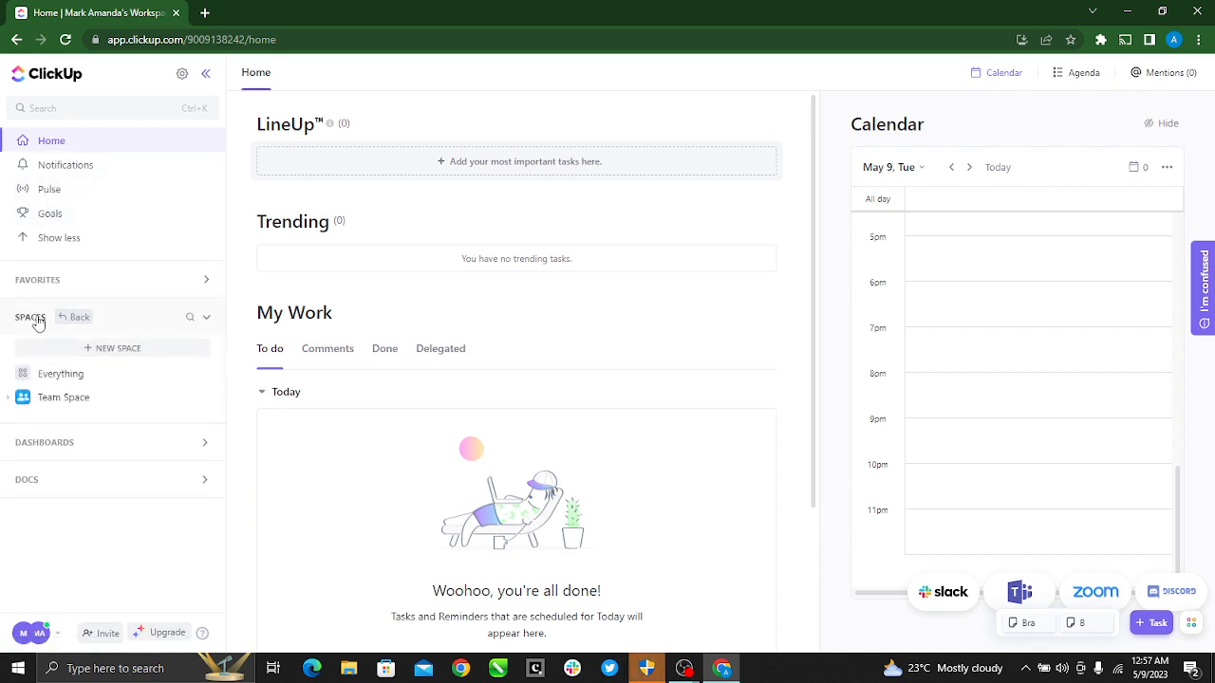
pyautogui.moveTo(189, 404)
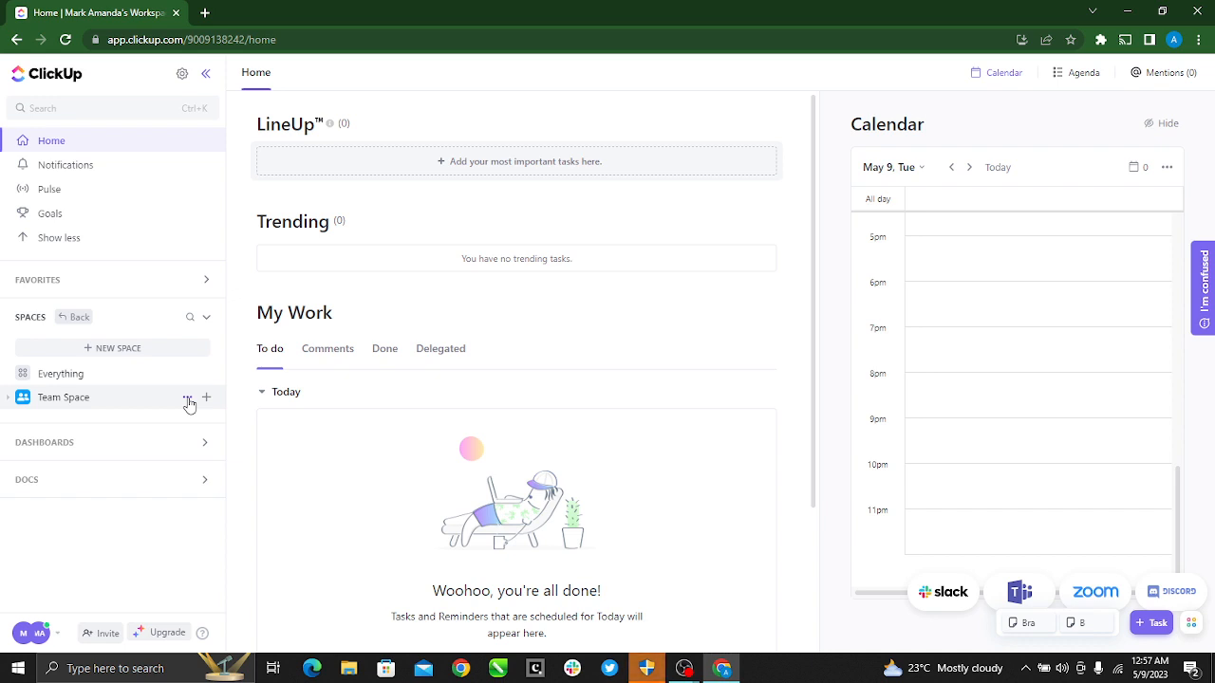
pyautogui.click(190, 399)
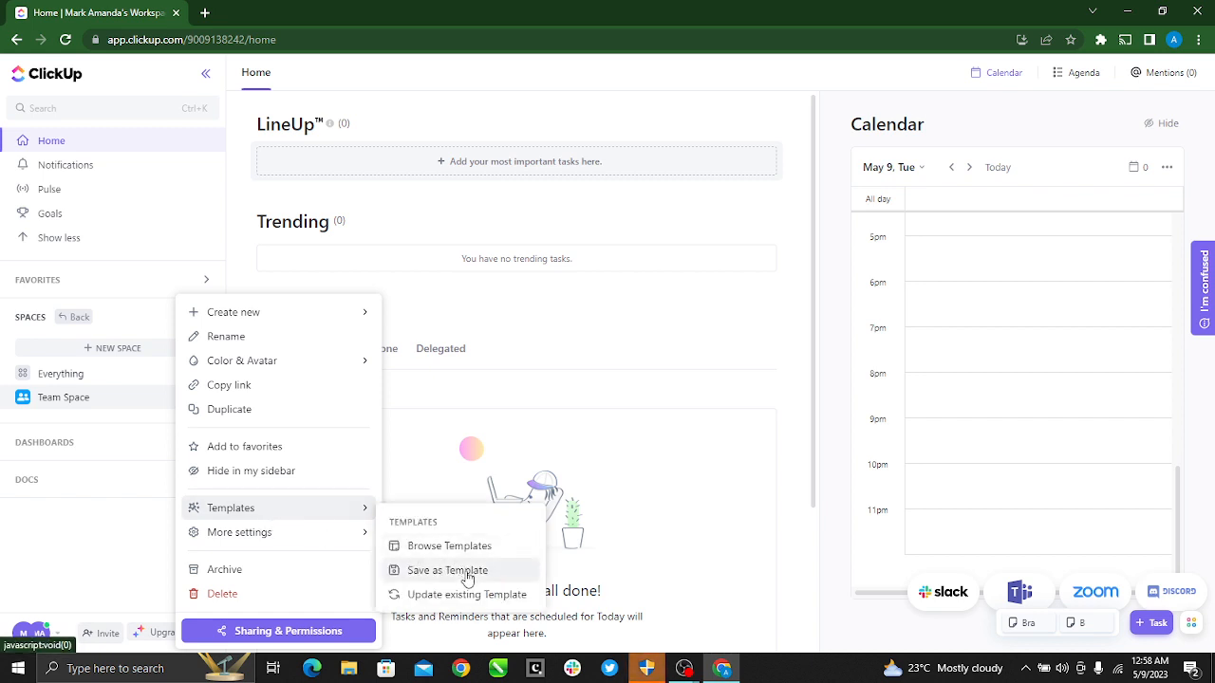
pyautogui.moveTo(447, 545)
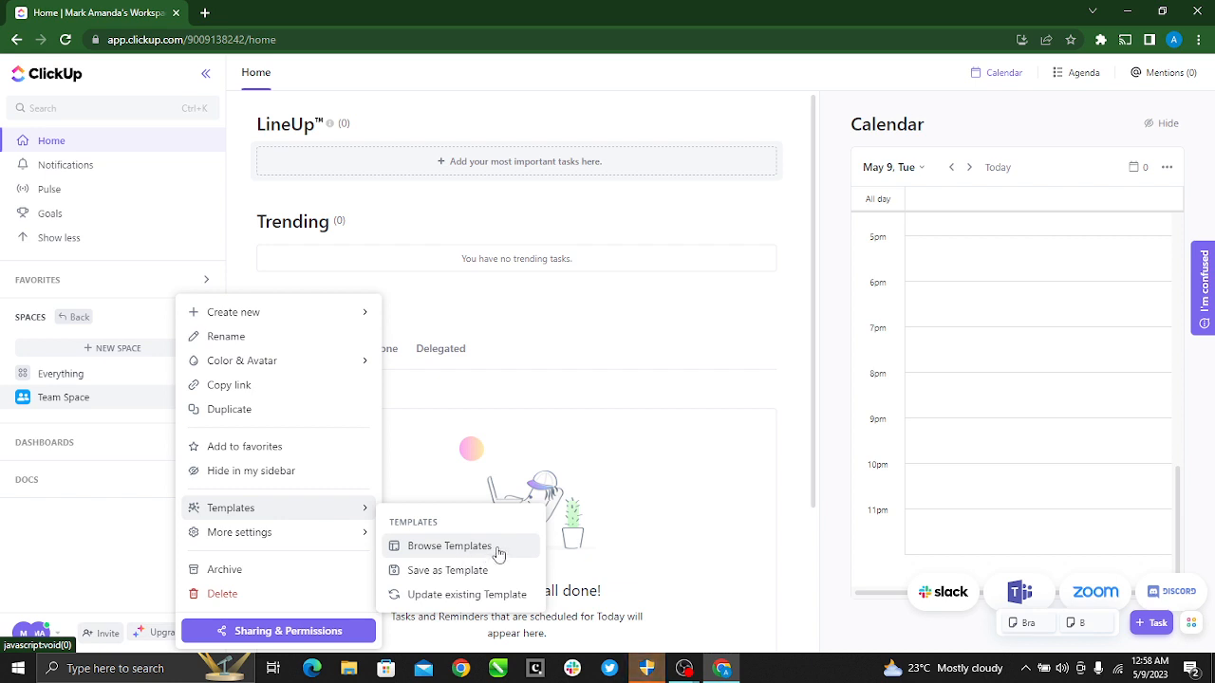
pyautogui.moveTo(465, 594)
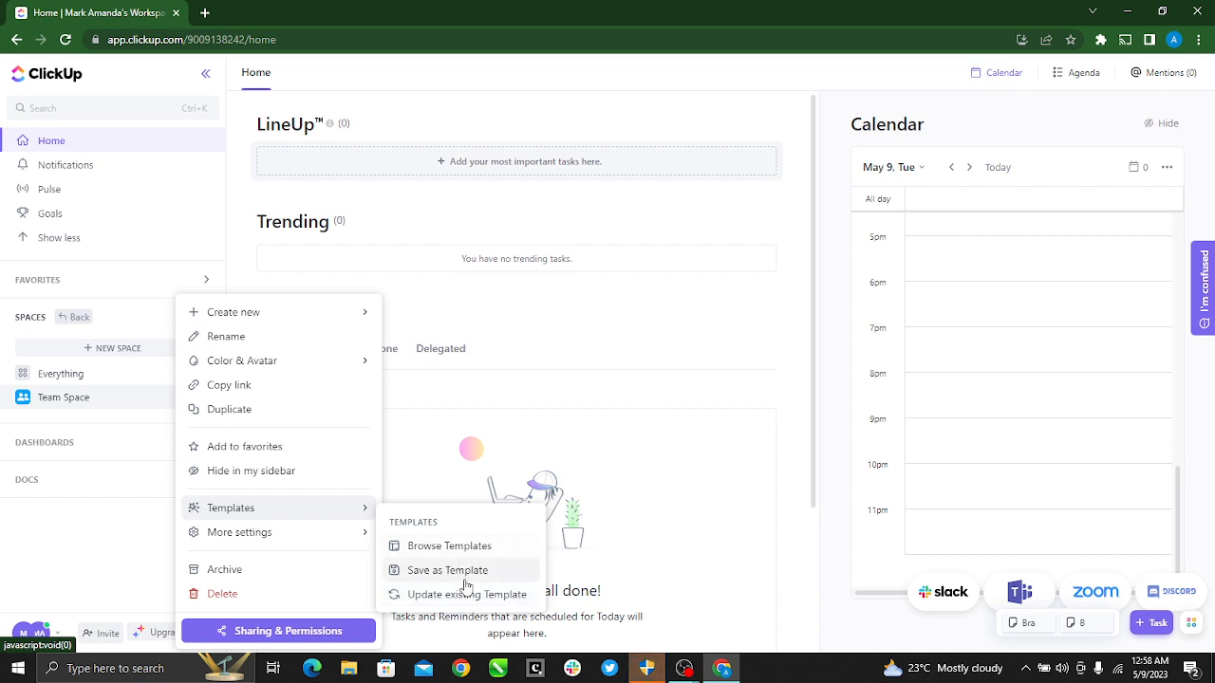
pyautogui.moveTo(464, 594)
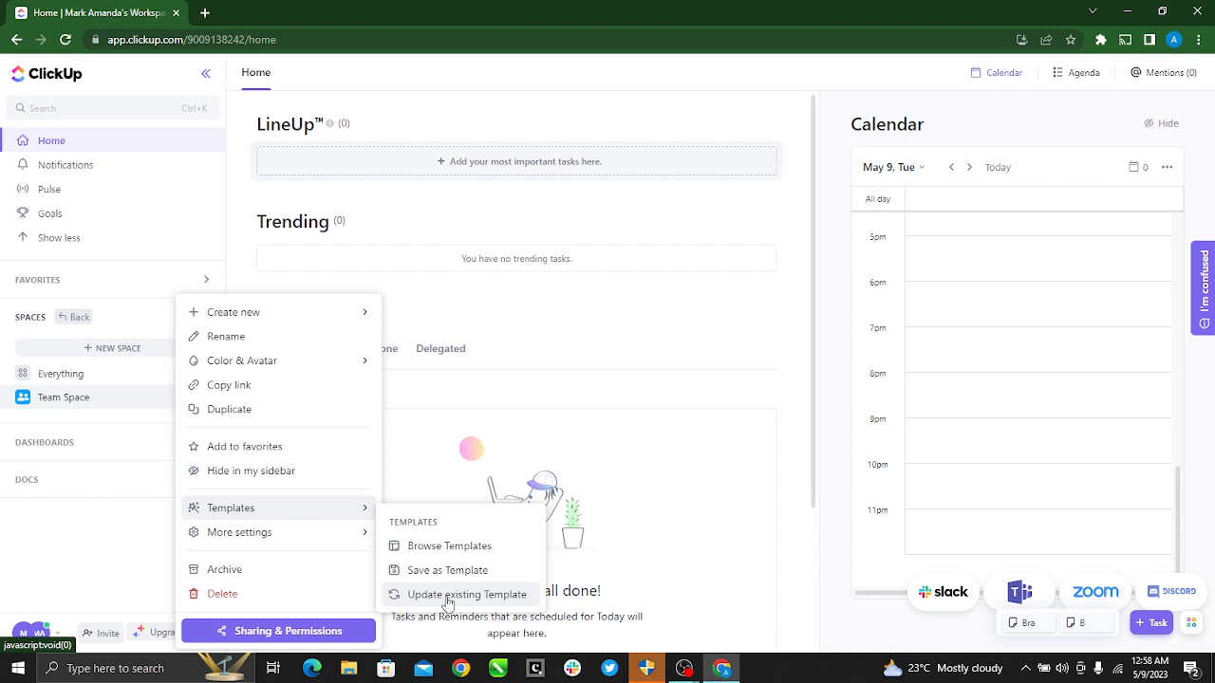
pyautogui.click(467, 594)
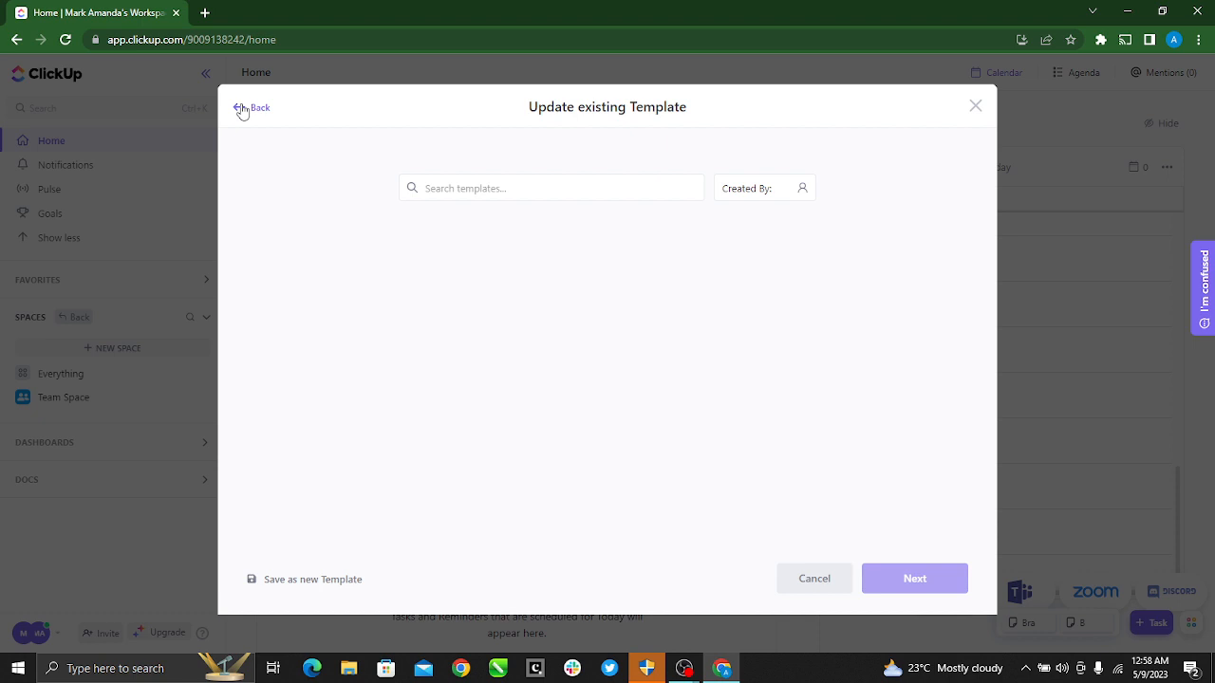
# Switch to Save as new Template, name it 'Project Guru' and share with All Members
pyautogui.click(304, 579)
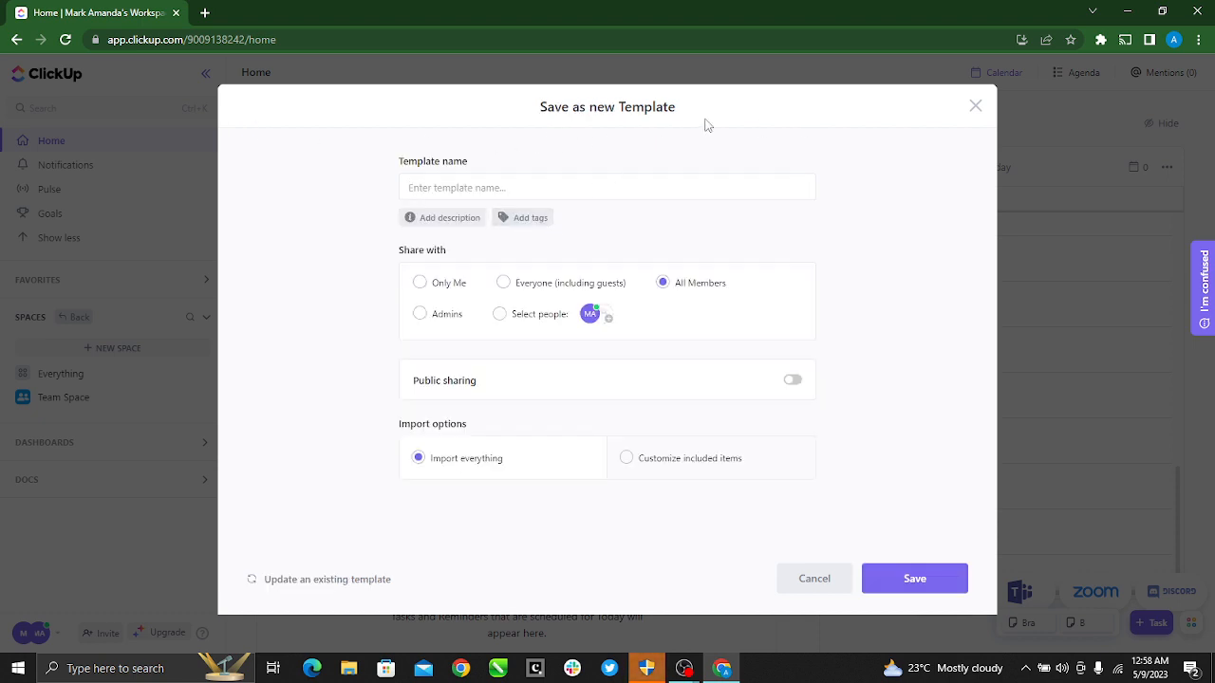
pyautogui.click(608, 188)
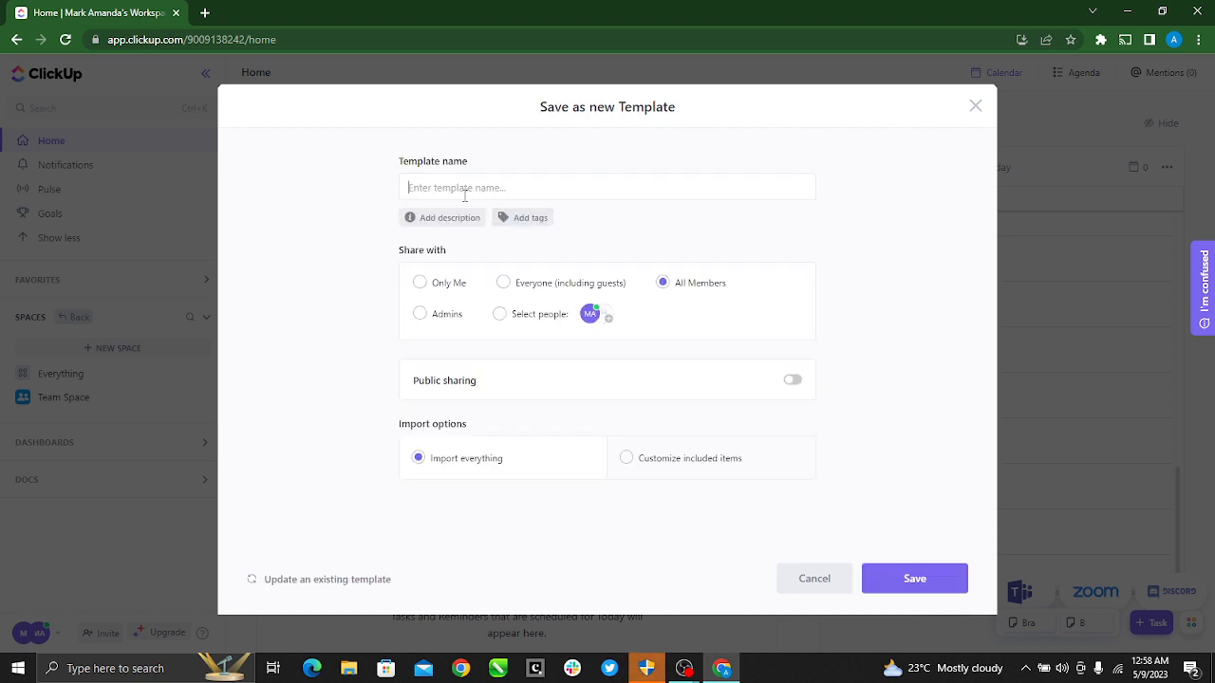
pyautogui.moveTo(547, 161)
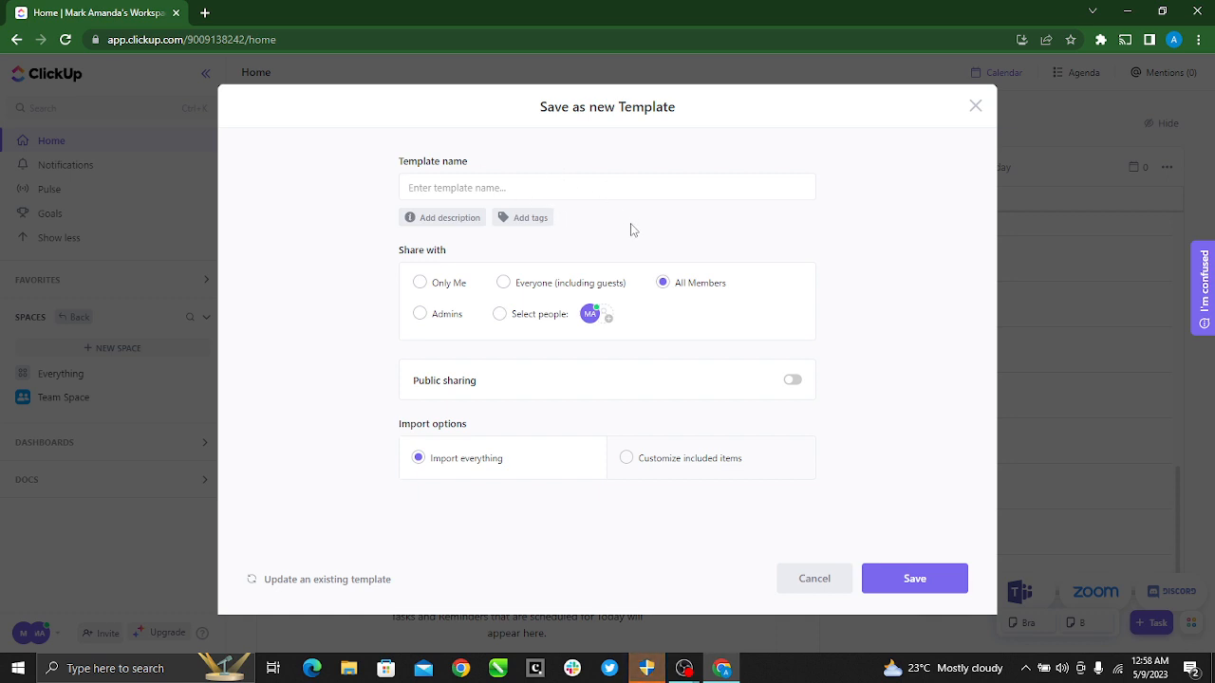
pyautogui.write('P')
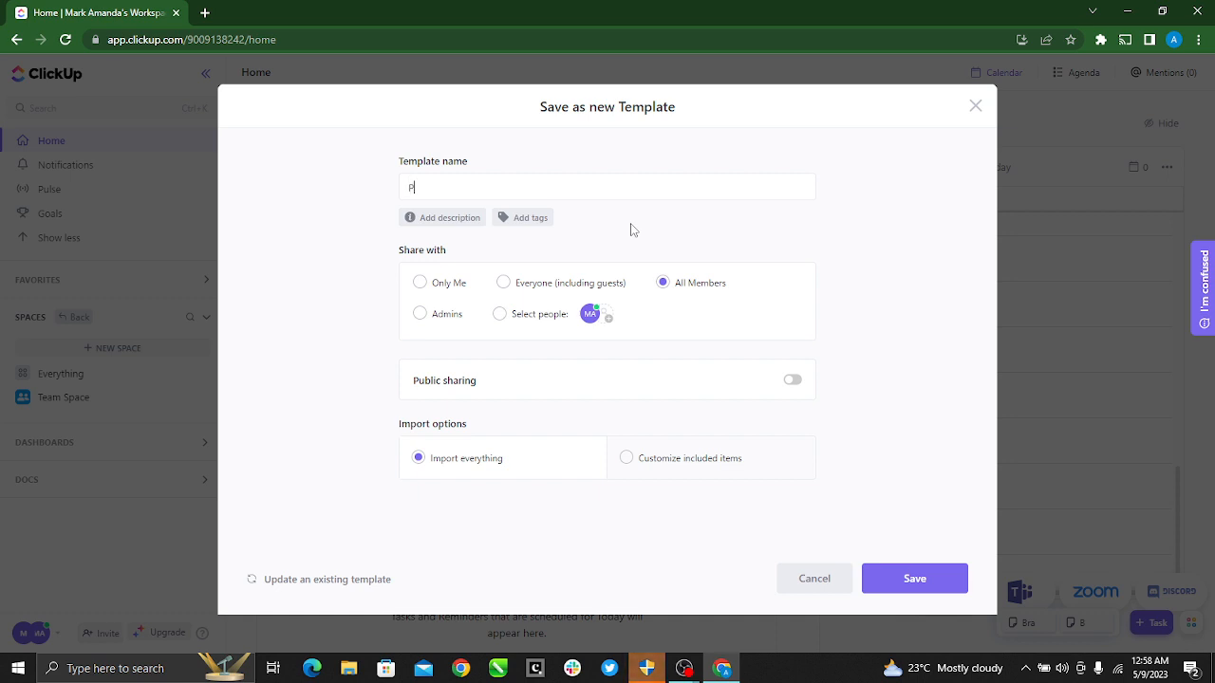
pyautogui.write('roject')
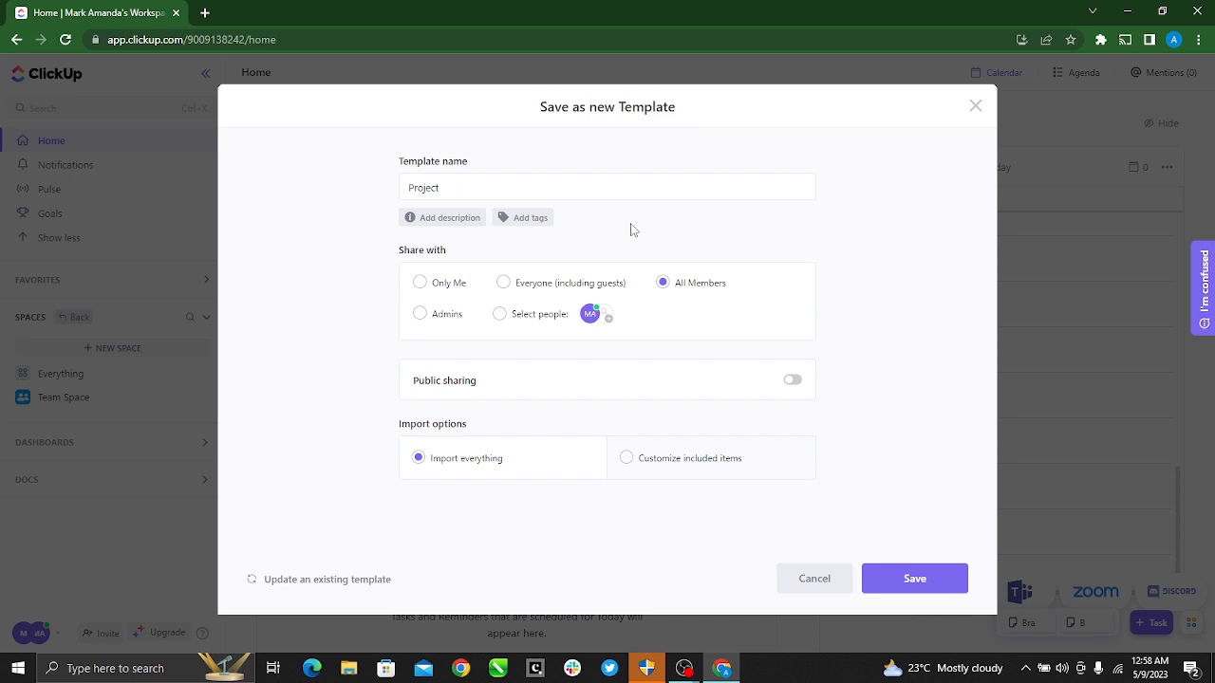
pyautogui.write('Guru')
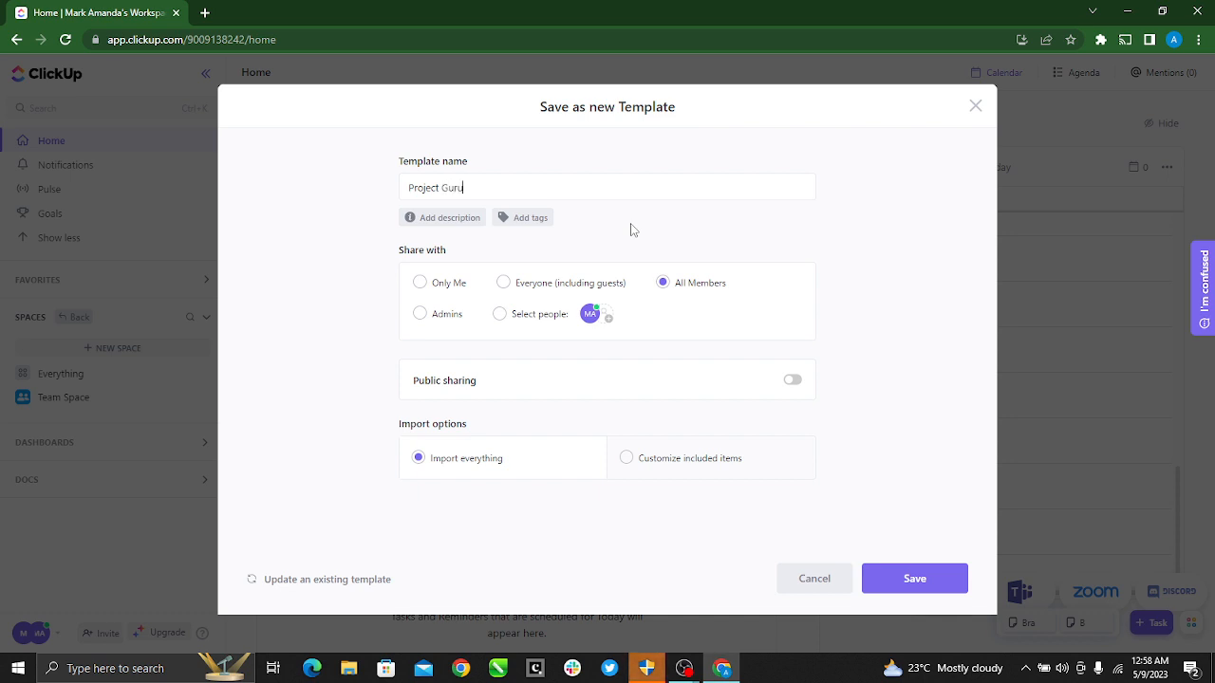
pyautogui.moveTo(574, 429)
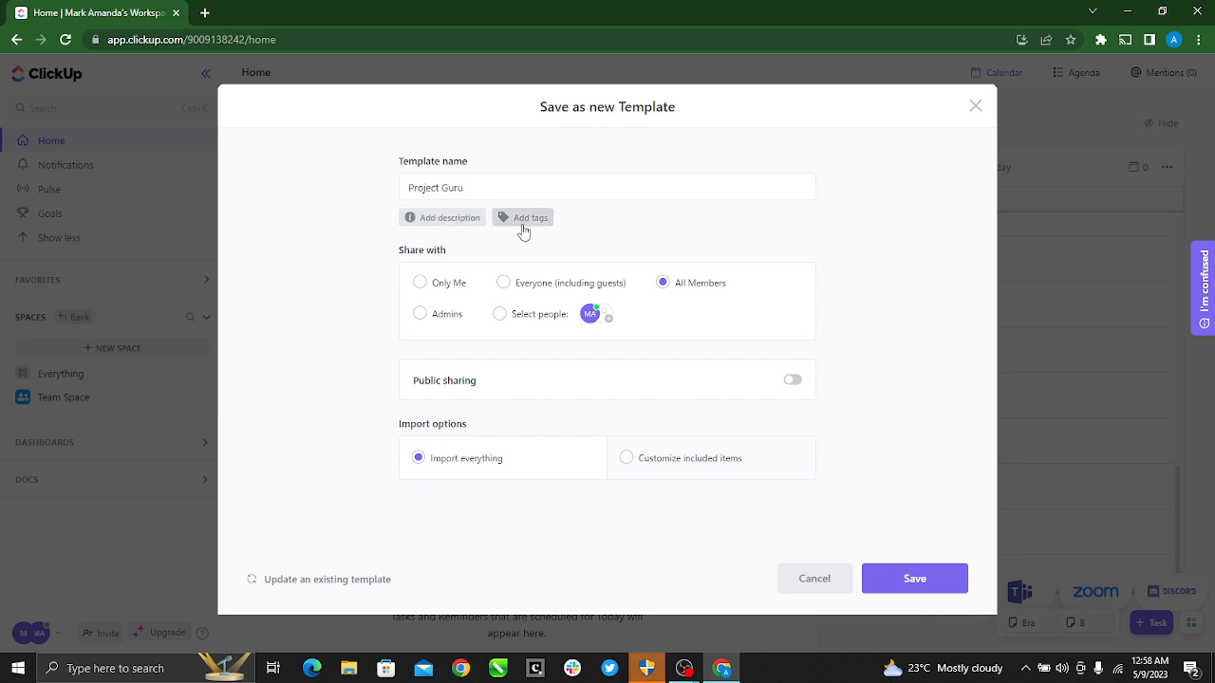
pyautogui.moveTo(436, 344)
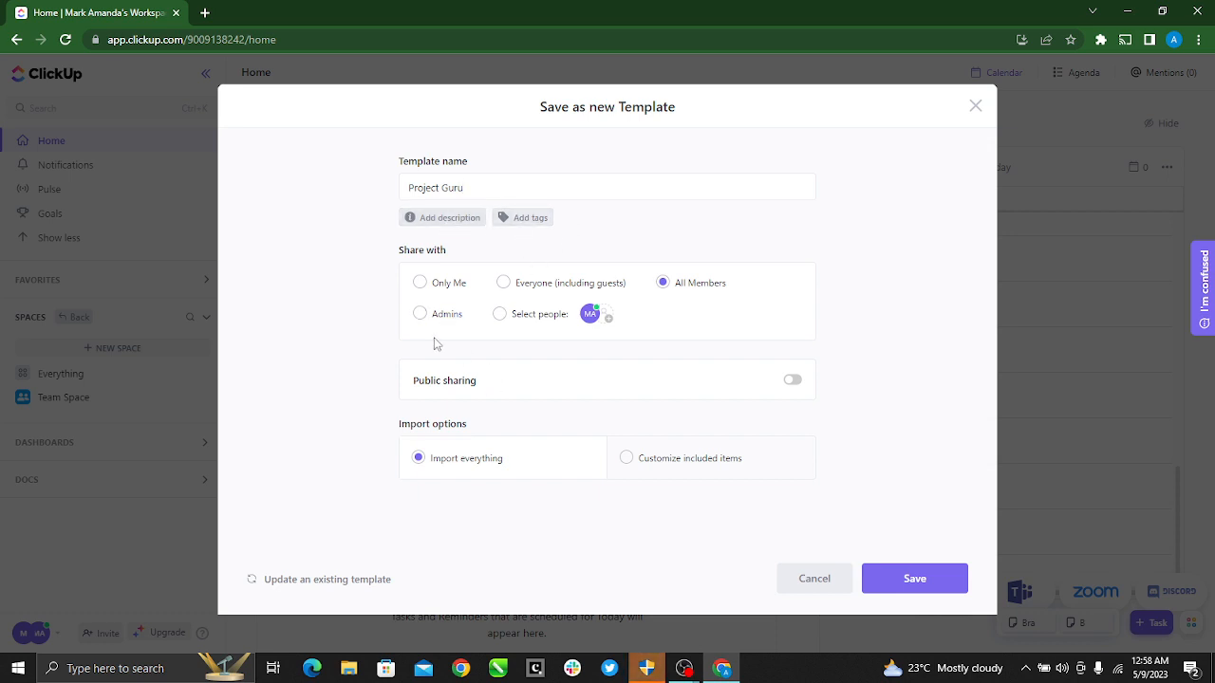
pyautogui.moveTo(383, 239)
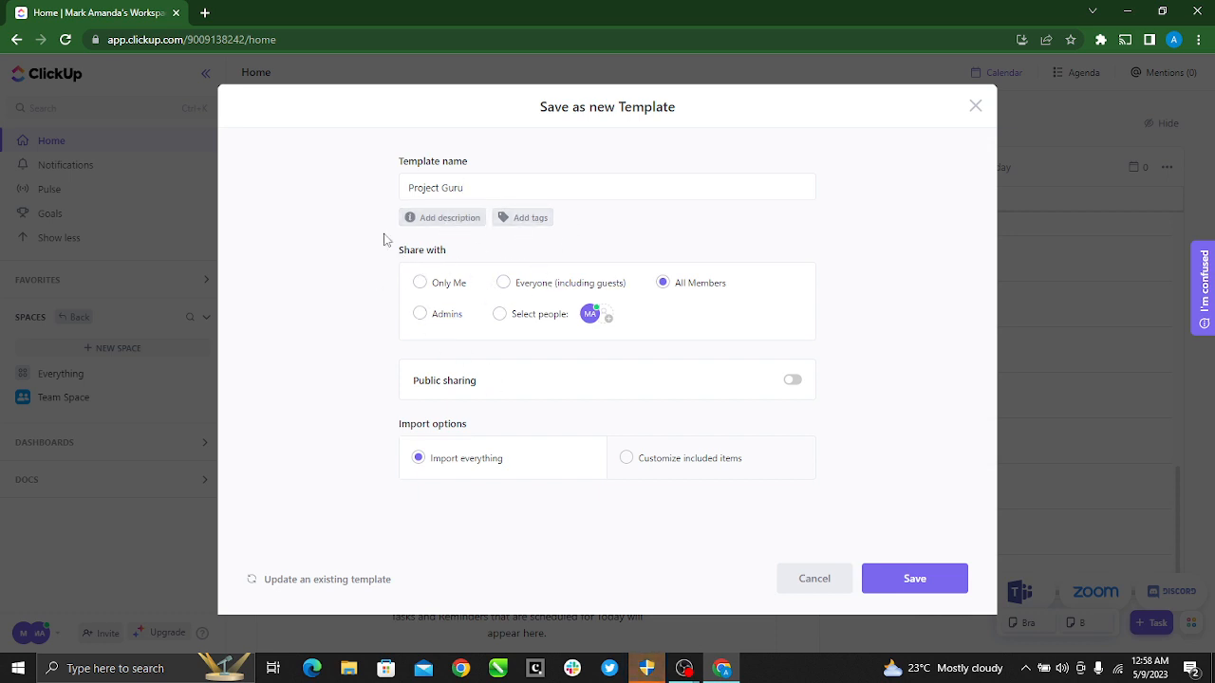
pyautogui.moveTo(554, 289)
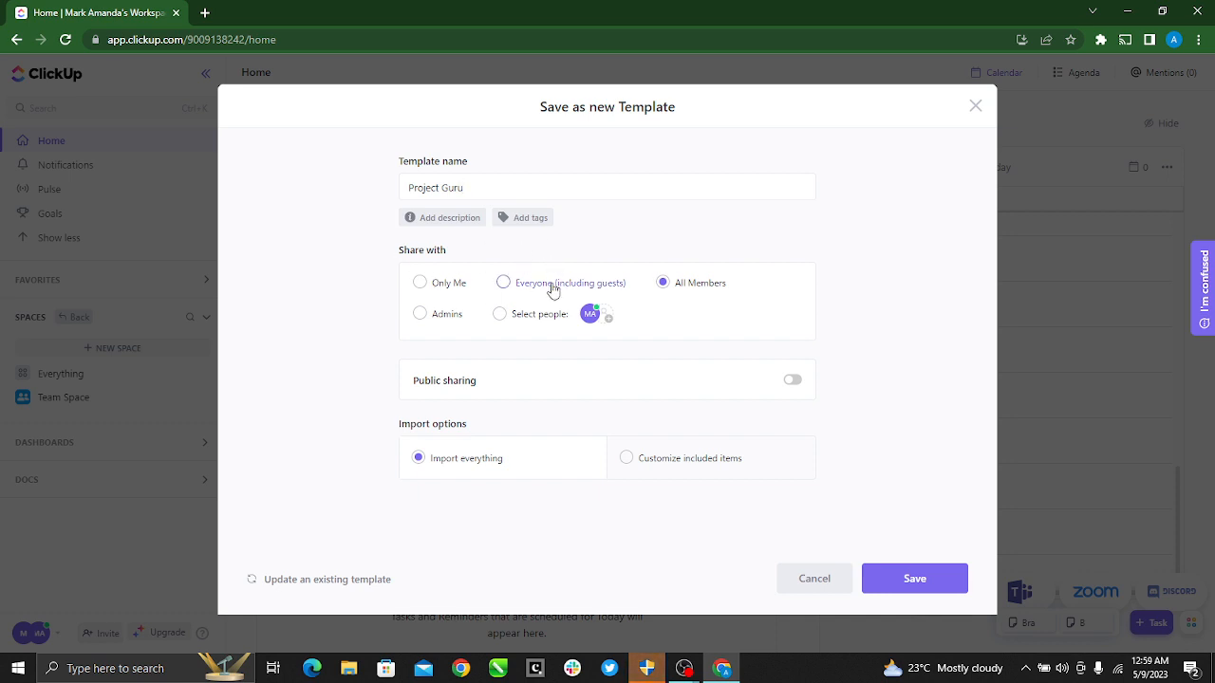
pyautogui.click(608, 188)
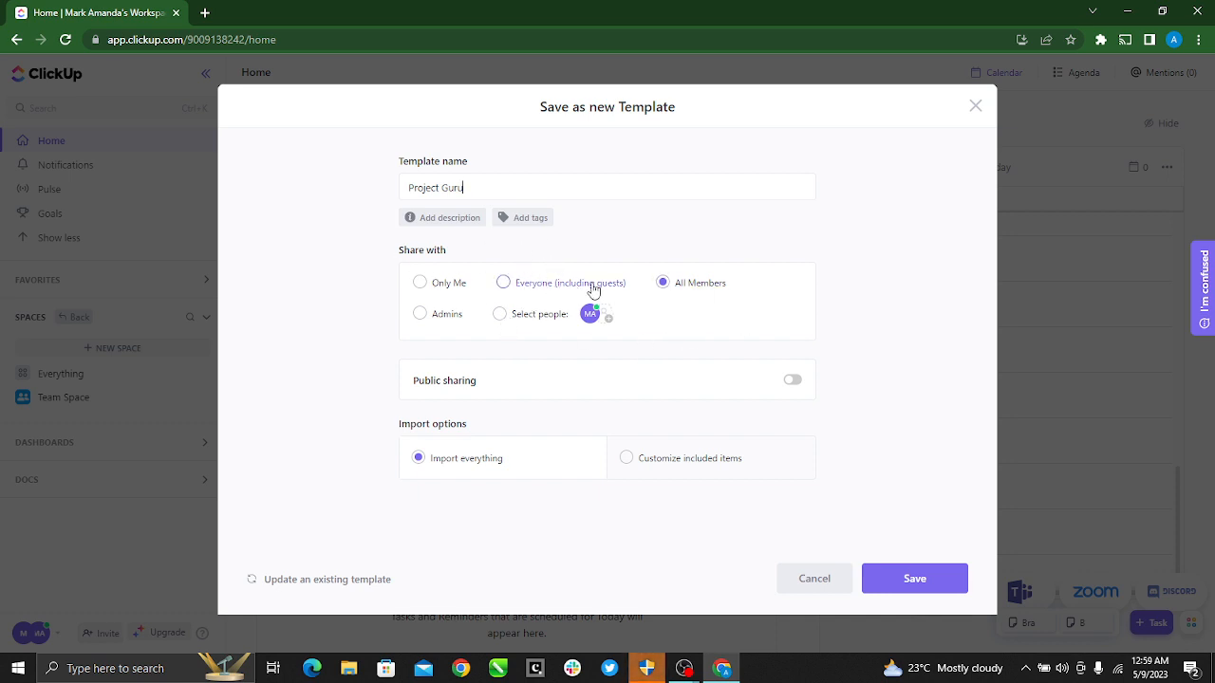
pyautogui.moveTo(589, 315)
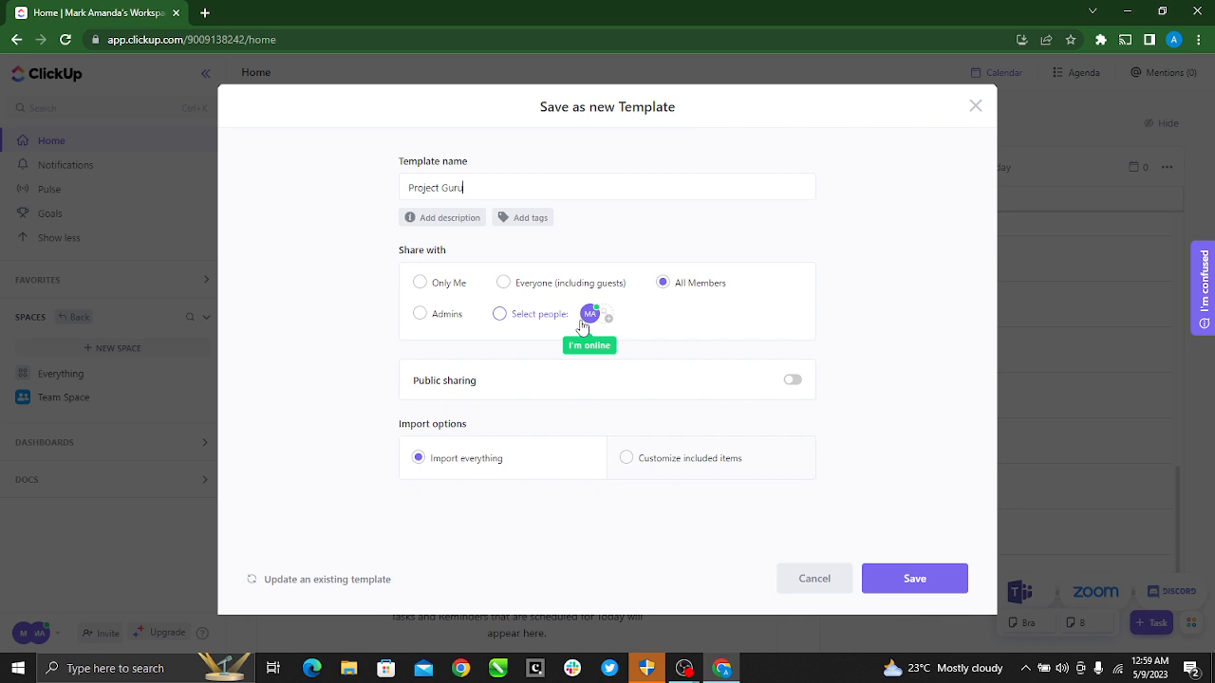
pyautogui.moveTo(599, 516)
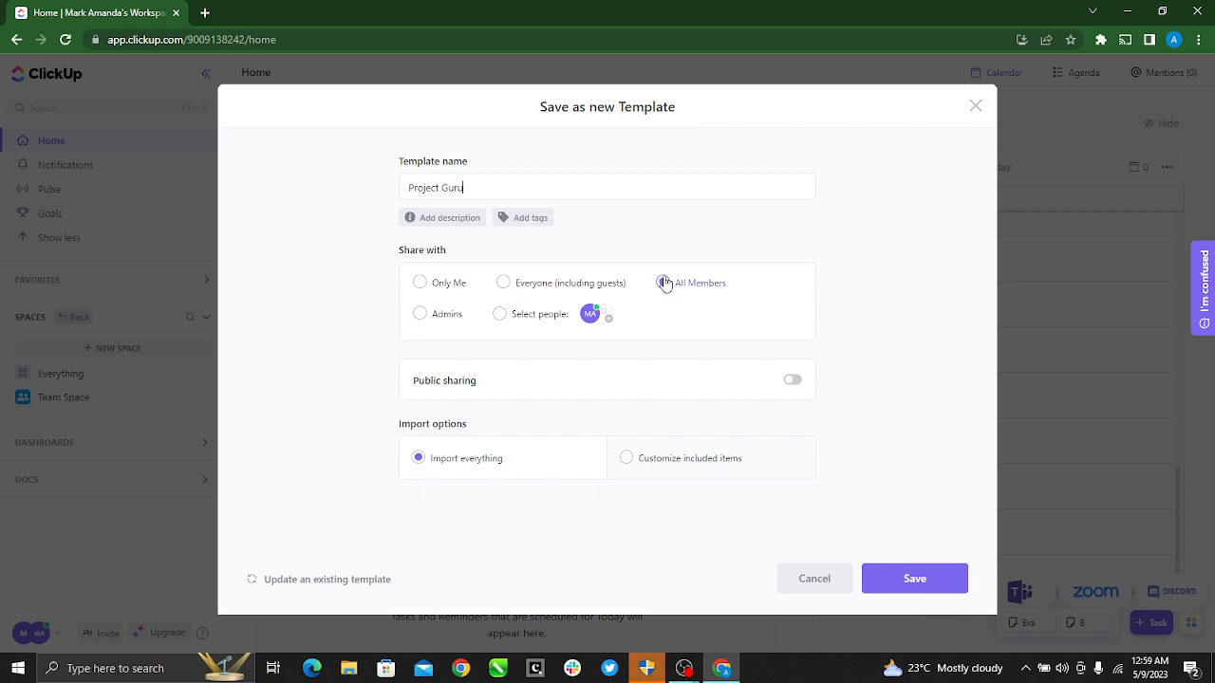
pyautogui.click(662, 281)
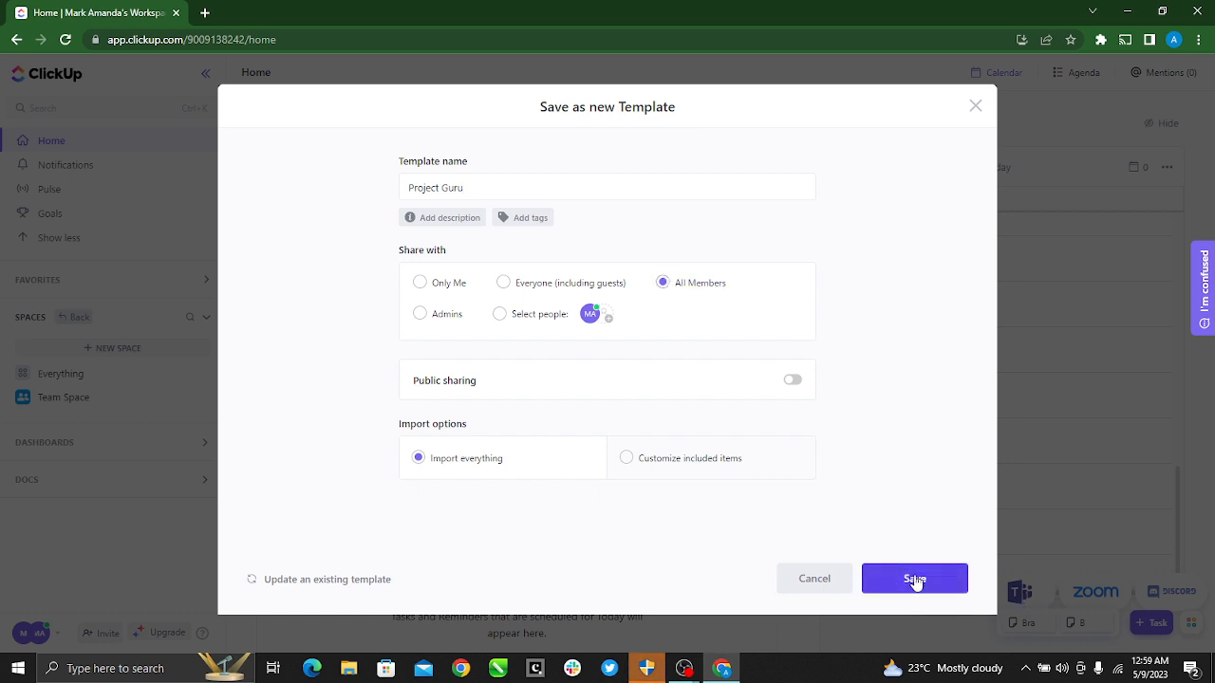
# Save the Project Guru template and dismiss the creation notice
pyautogui.click(913, 577)
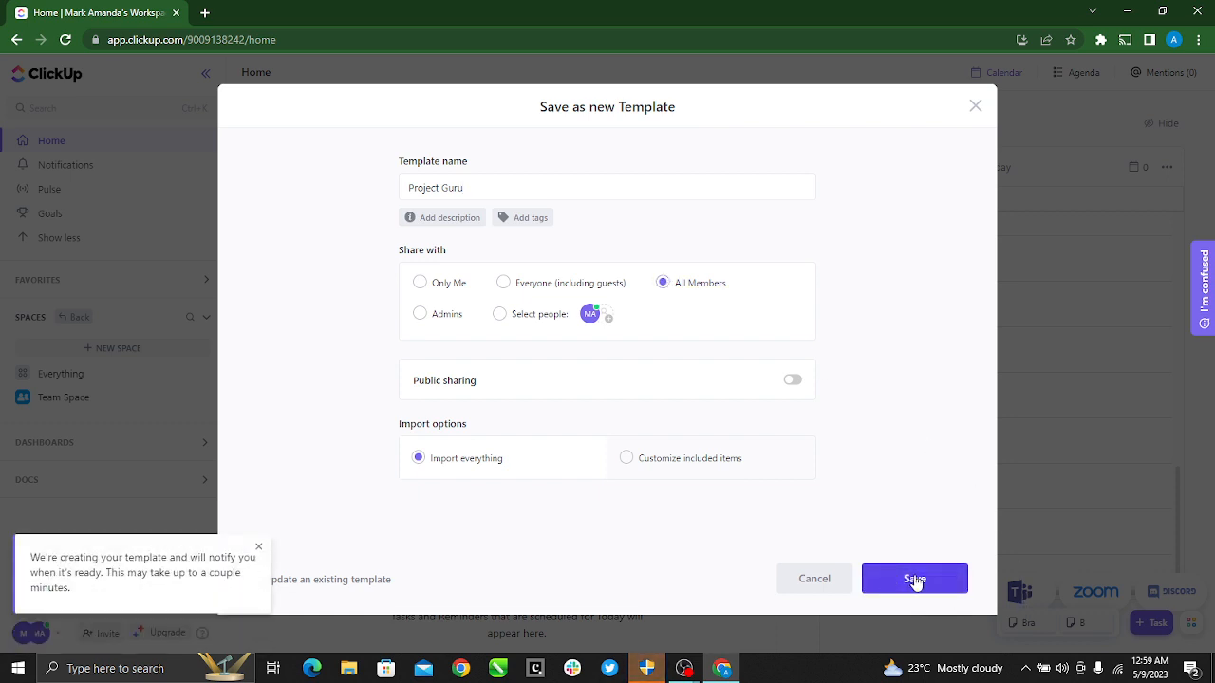
pyautogui.click(915, 577)
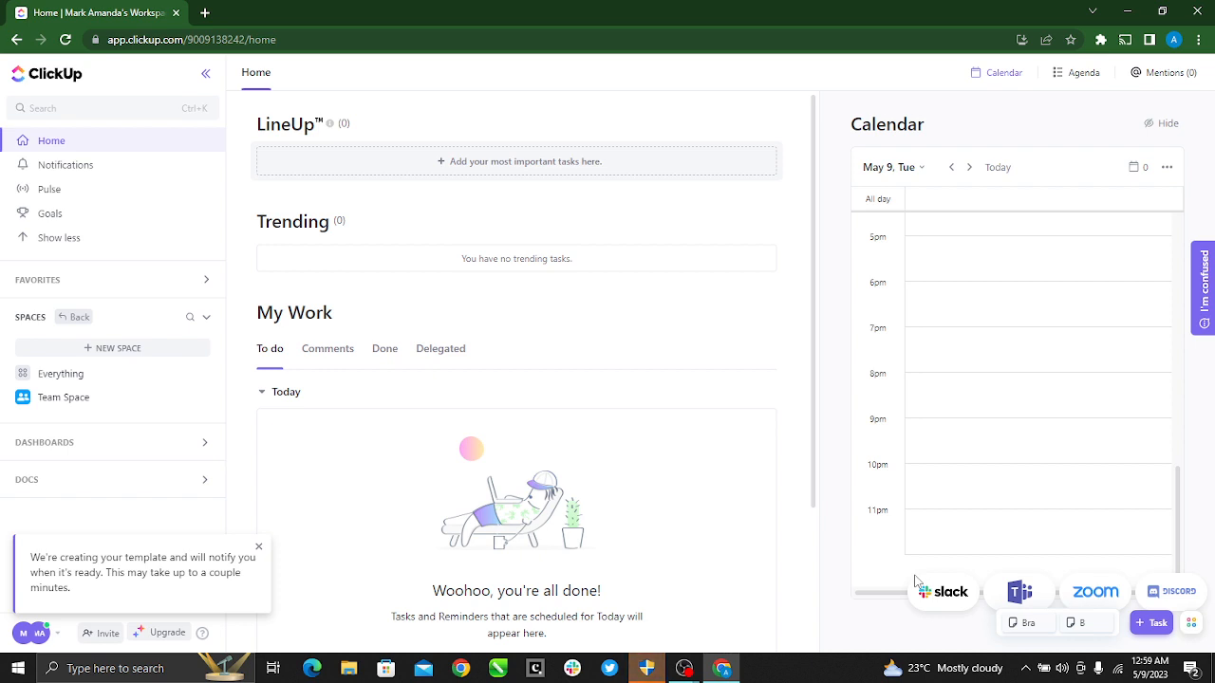
pyautogui.moveTo(243, 577)
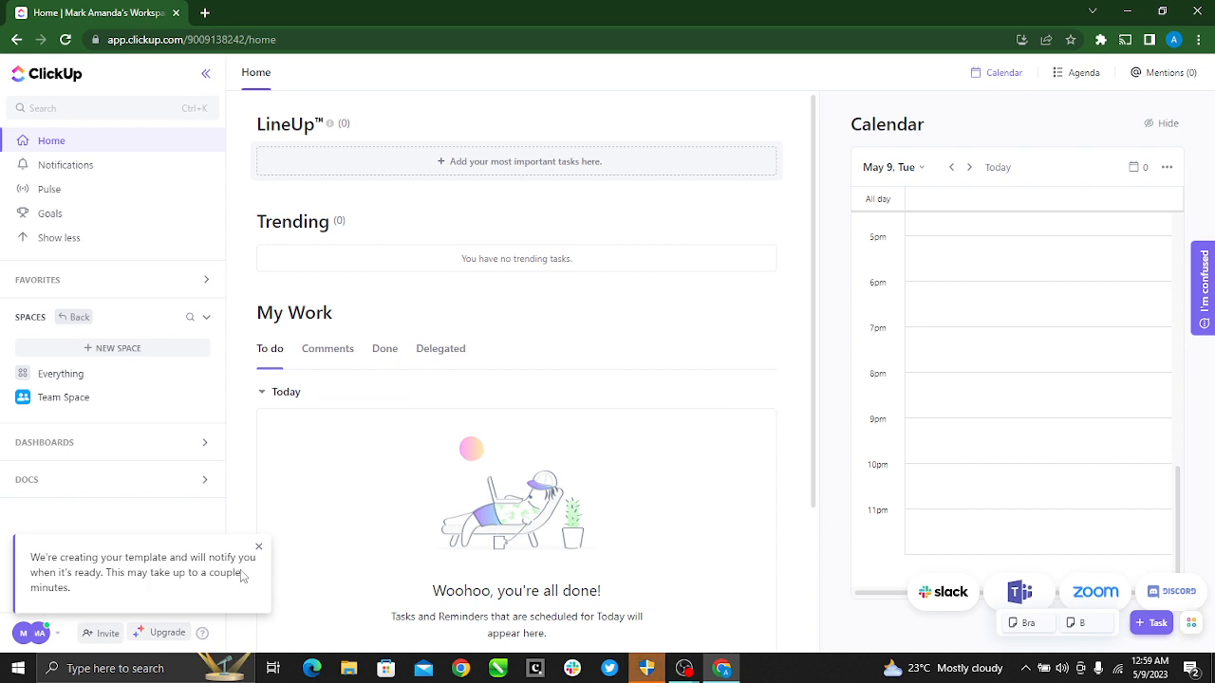
pyautogui.click(258, 546)
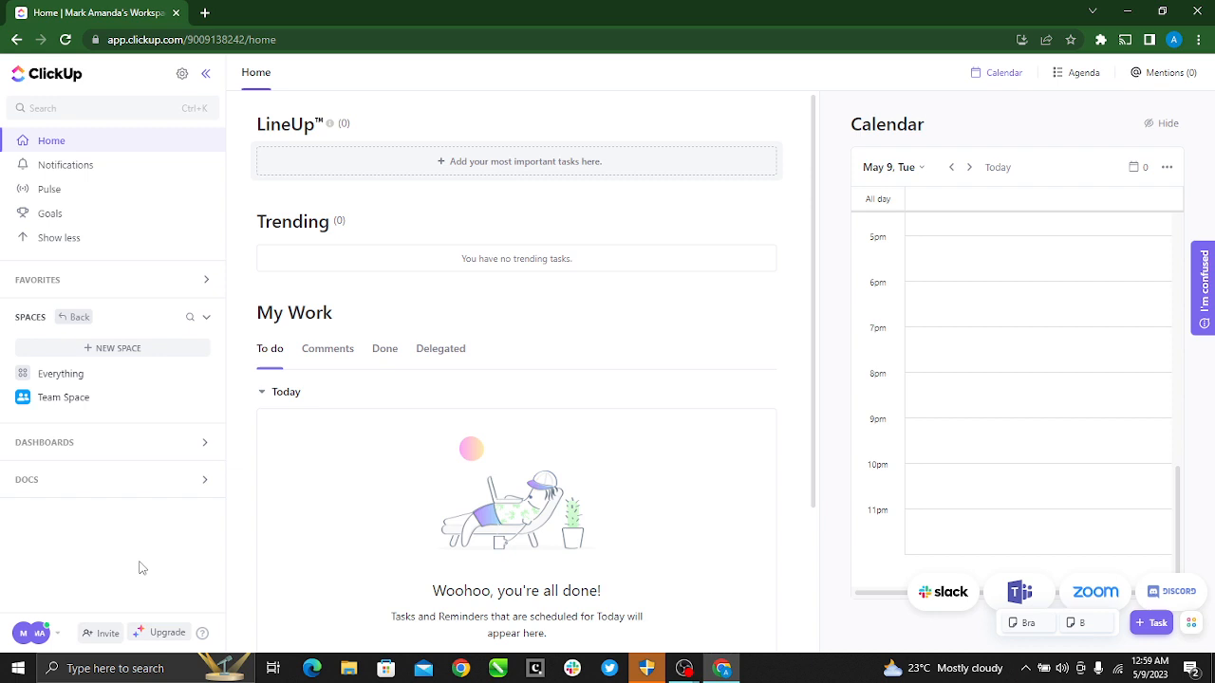
pyautogui.moveTo(167, 562)
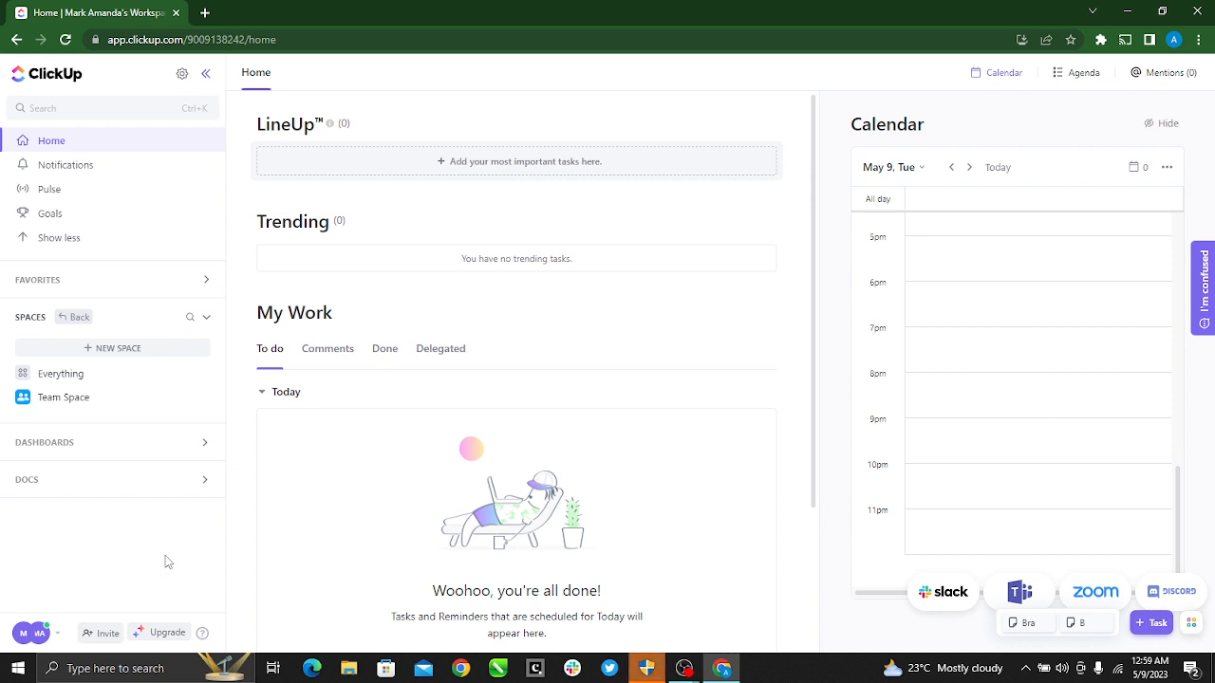
pyautogui.moveTo(148, 555)
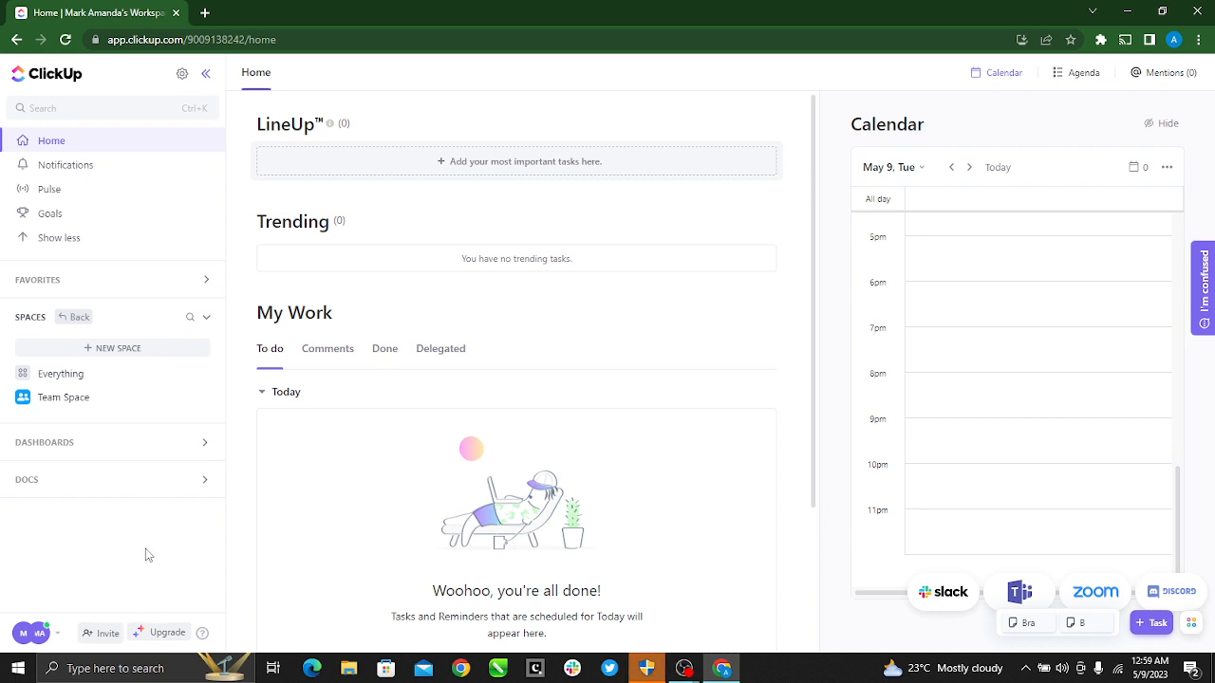
pyautogui.moveTo(154, 558)
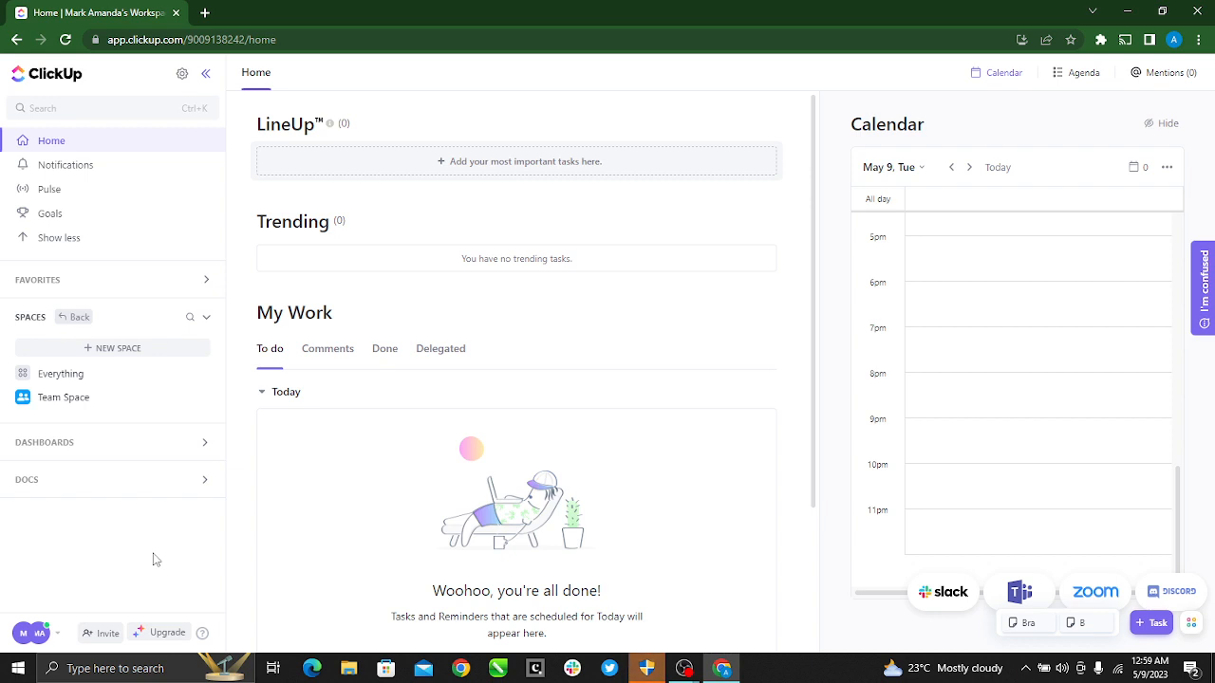
pyautogui.moveTo(137, 562)
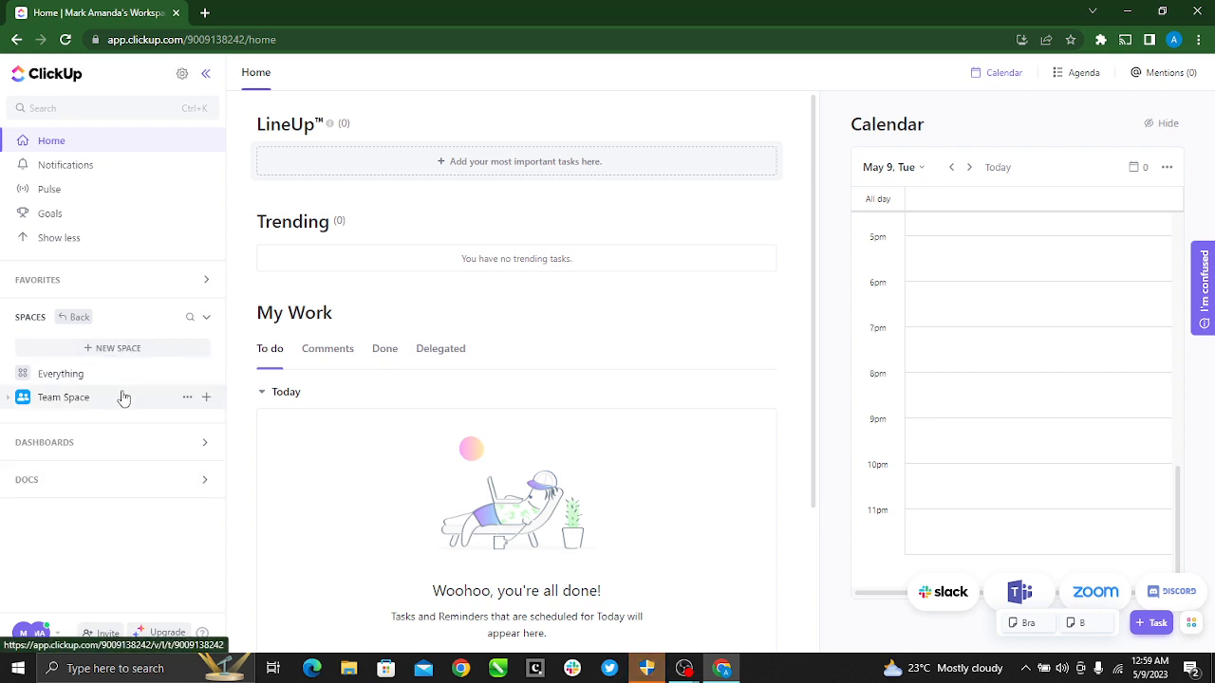
pyautogui.moveTo(117, 421)
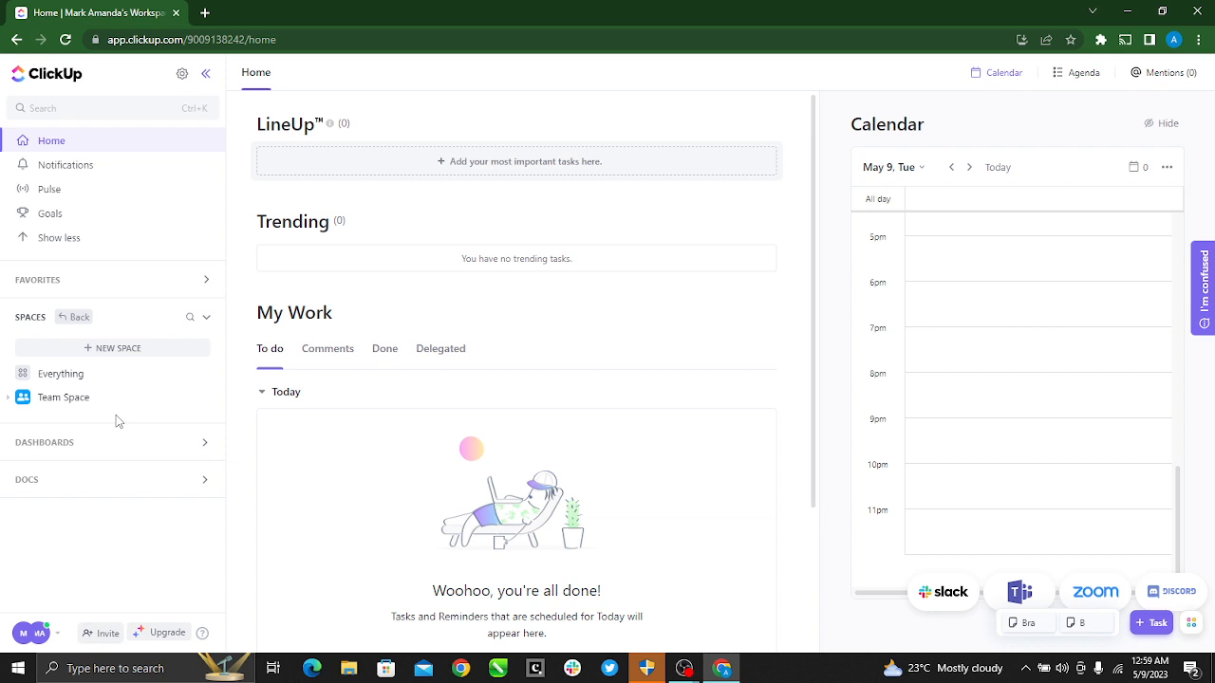
pyautogui.moveTo(137, 444)
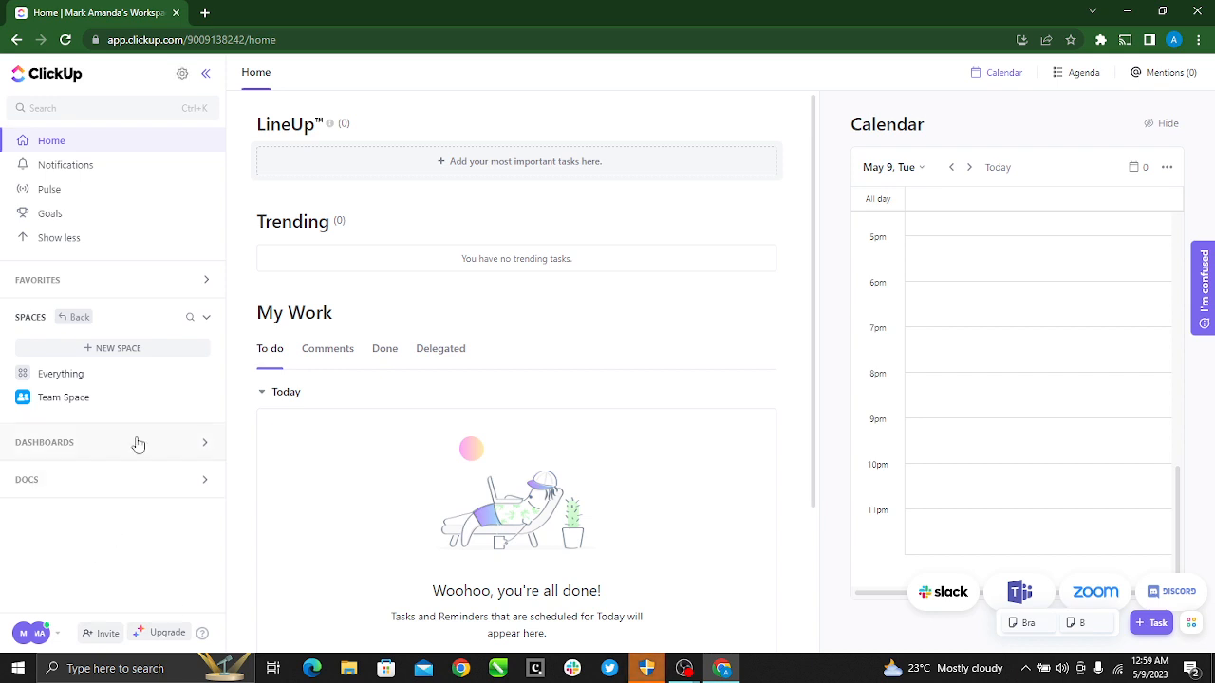
pyautogui.moveTo(93, 413)
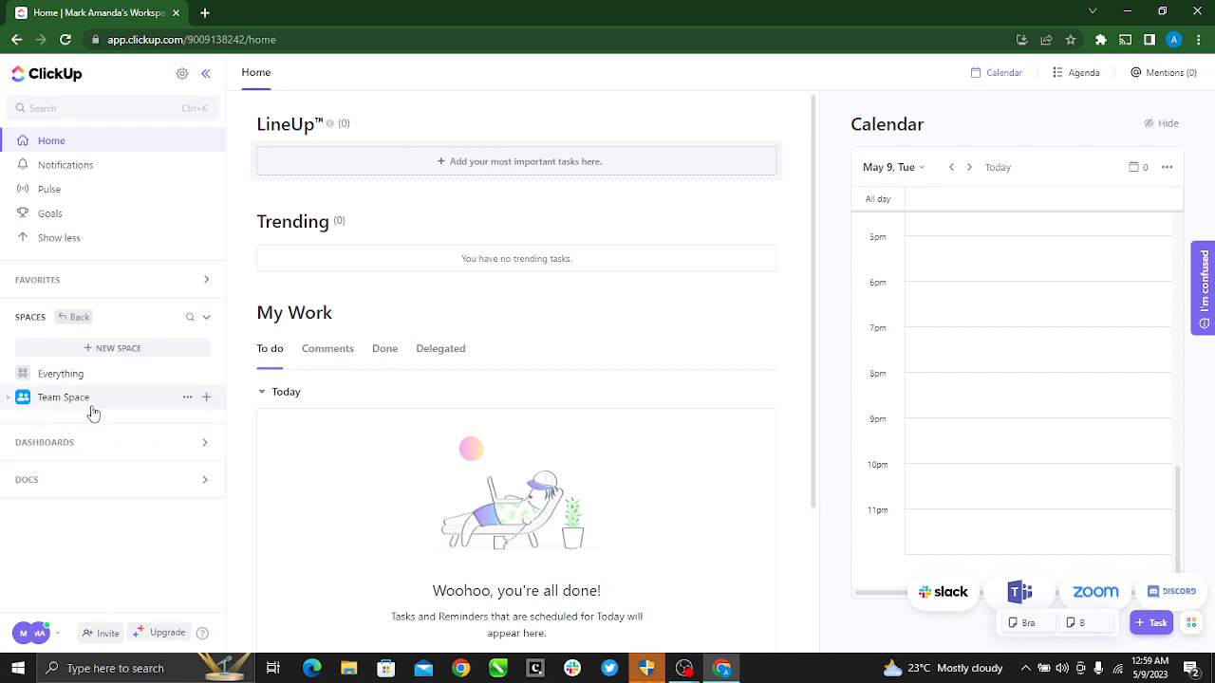
pyautogui.moveTo(155, 398)
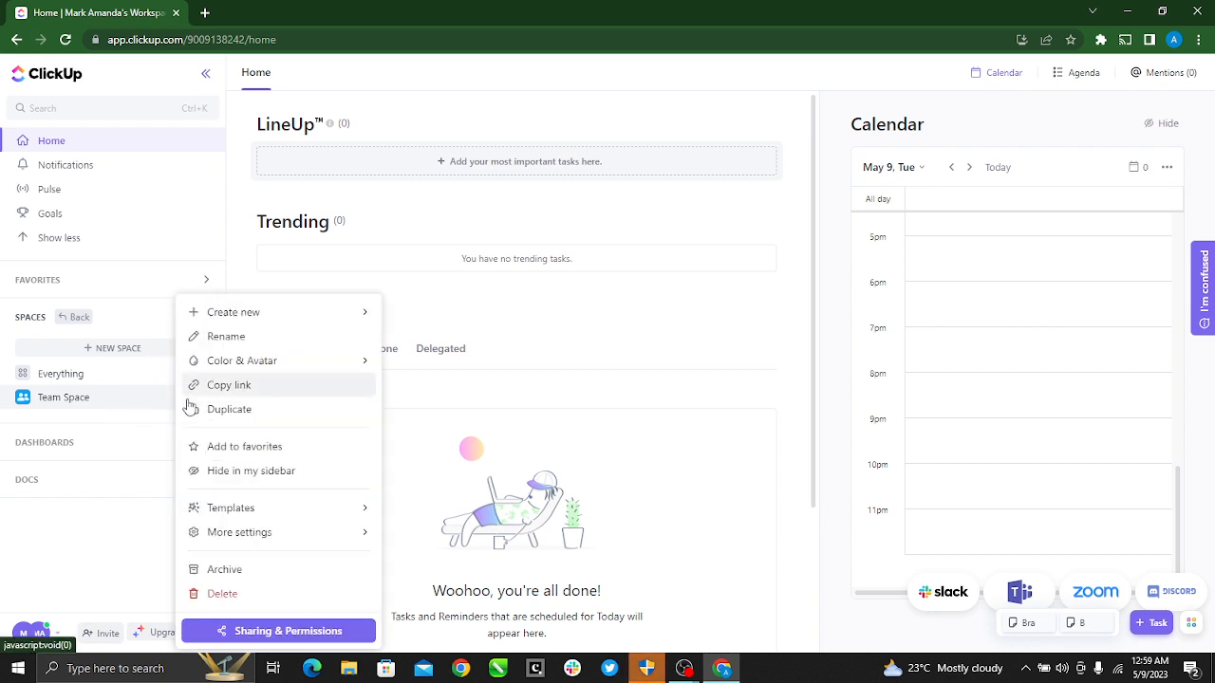
pyautogui.moveTo(277, 507)
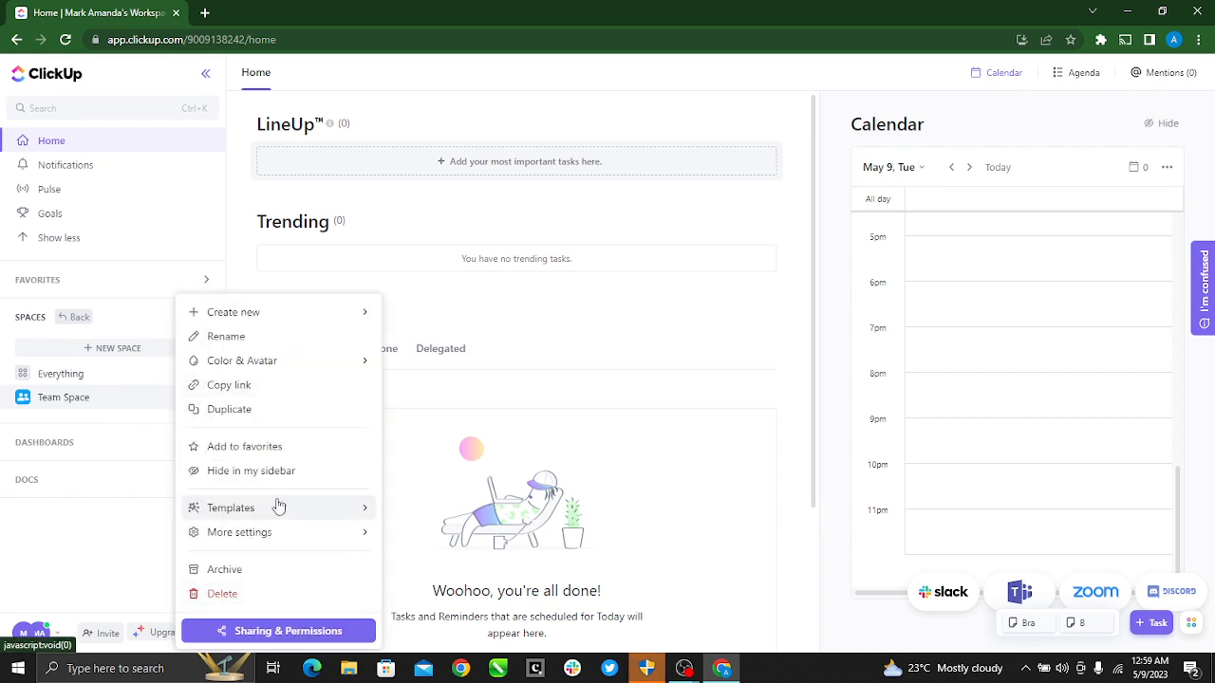
pyautogui.moveTo(231, 509)
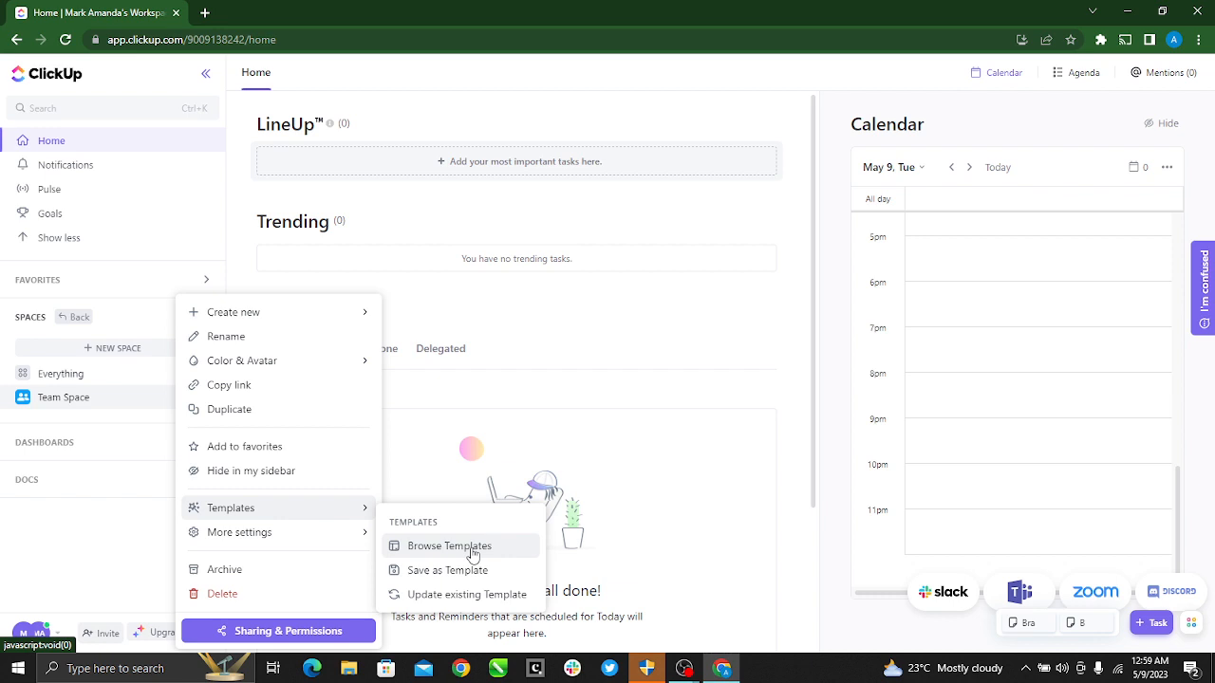
# Browse Templates from the Team Space menu to reach the template gallery
pyautogui.click(447, 546)
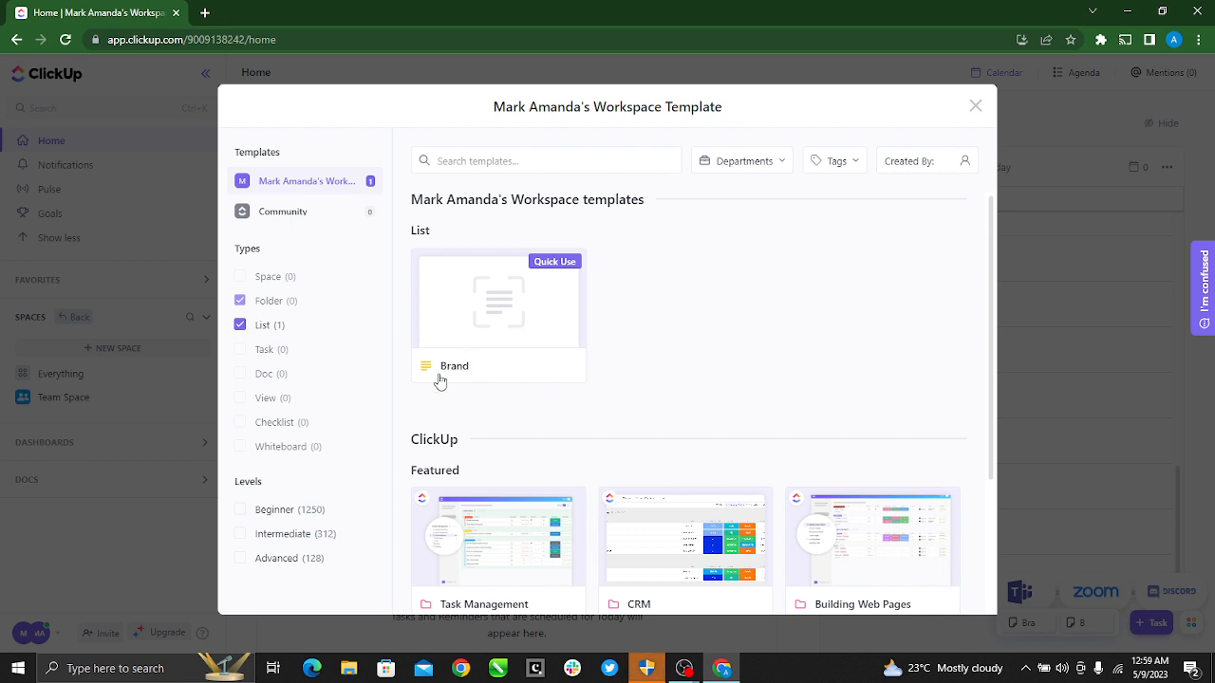
pyautogui.moveTo(769, 477)
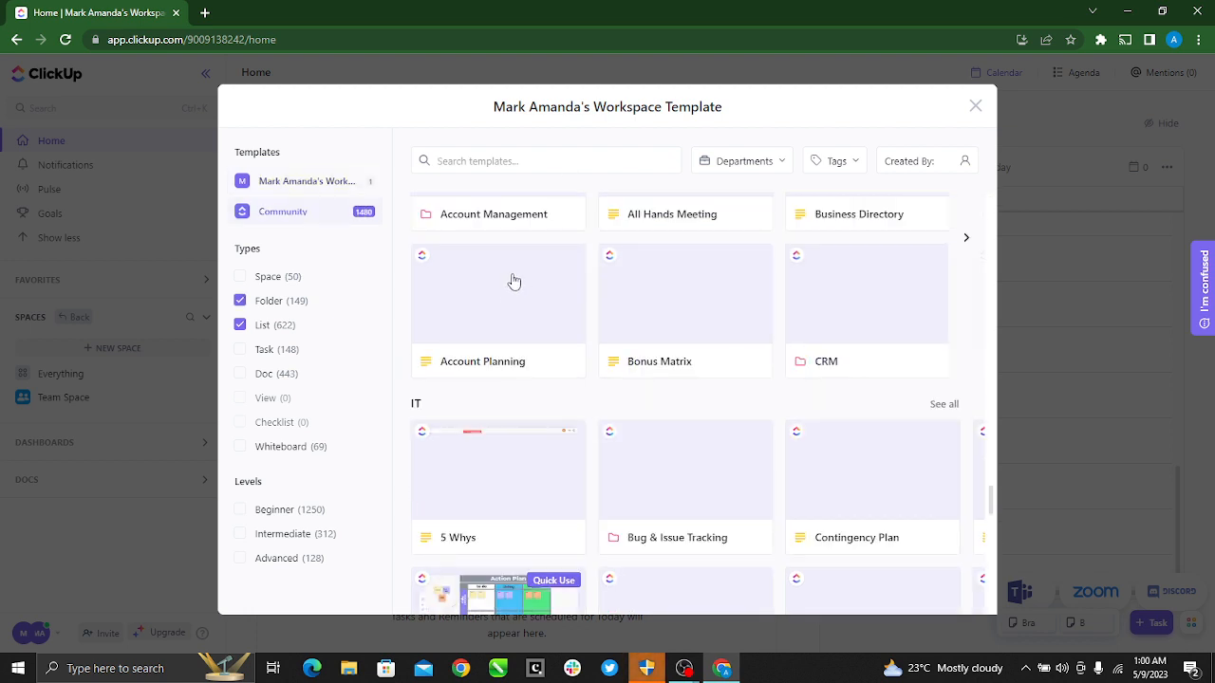
# Scroll through the Community template categories toward the featured section
pyautogui.scroll(-3)
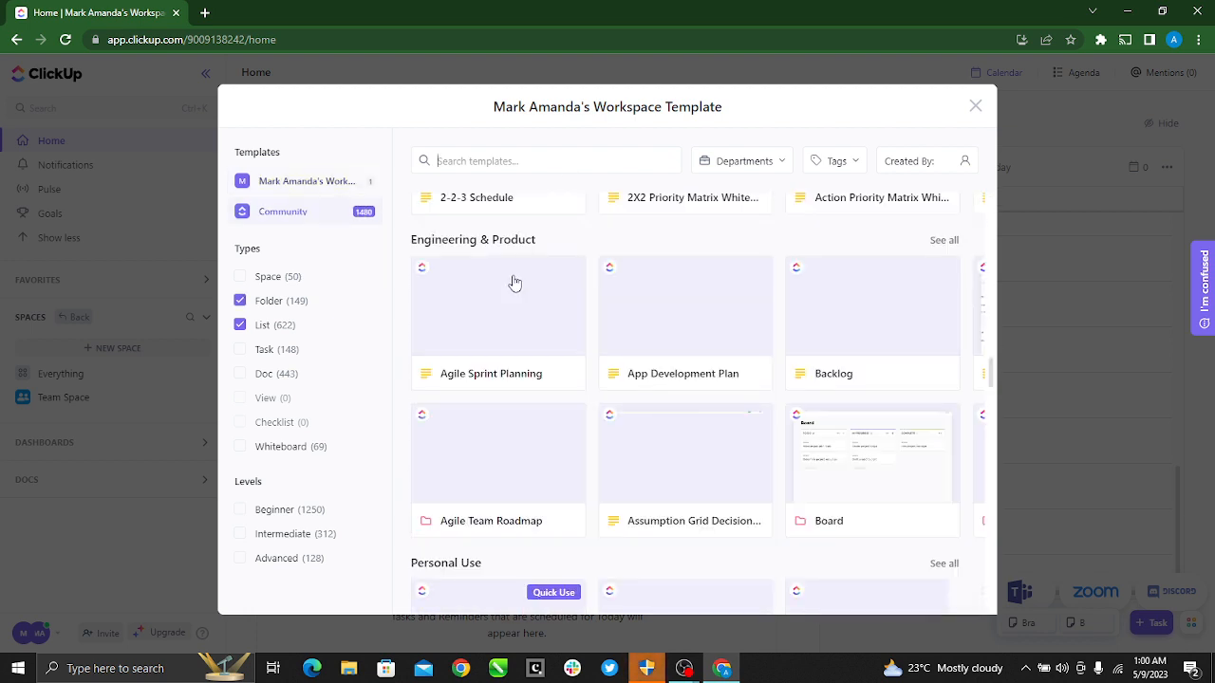
pyautogui.scroll(-3)
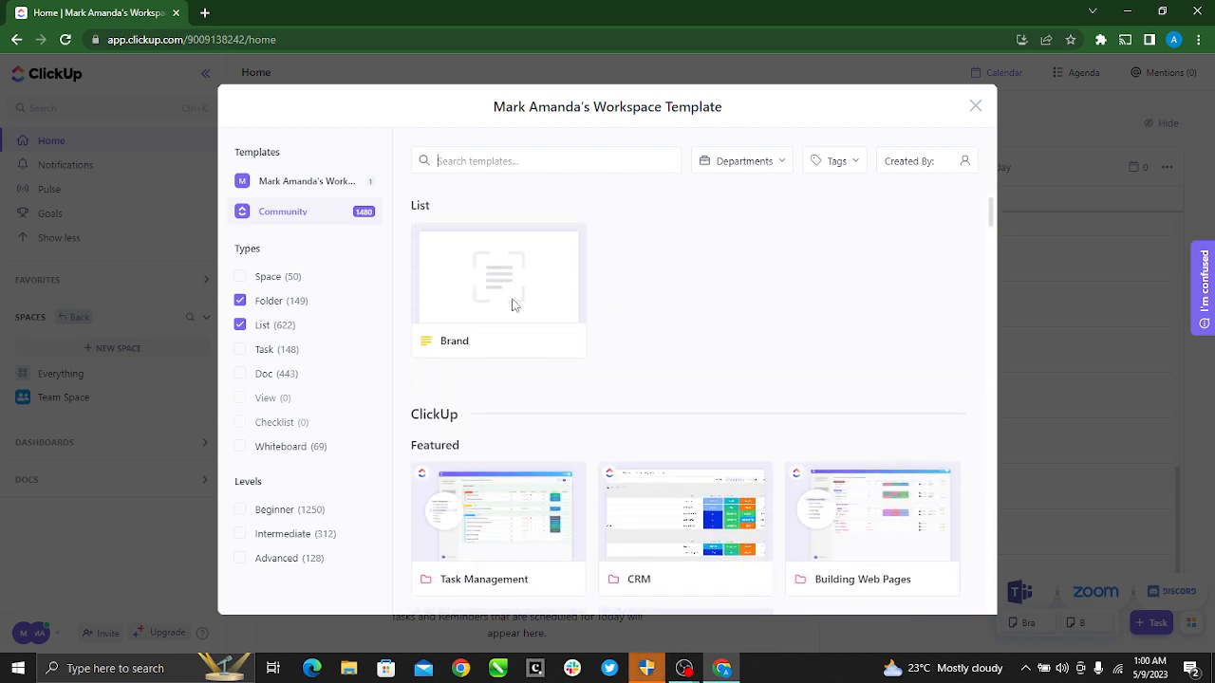
pyautogui.scroll(-3)
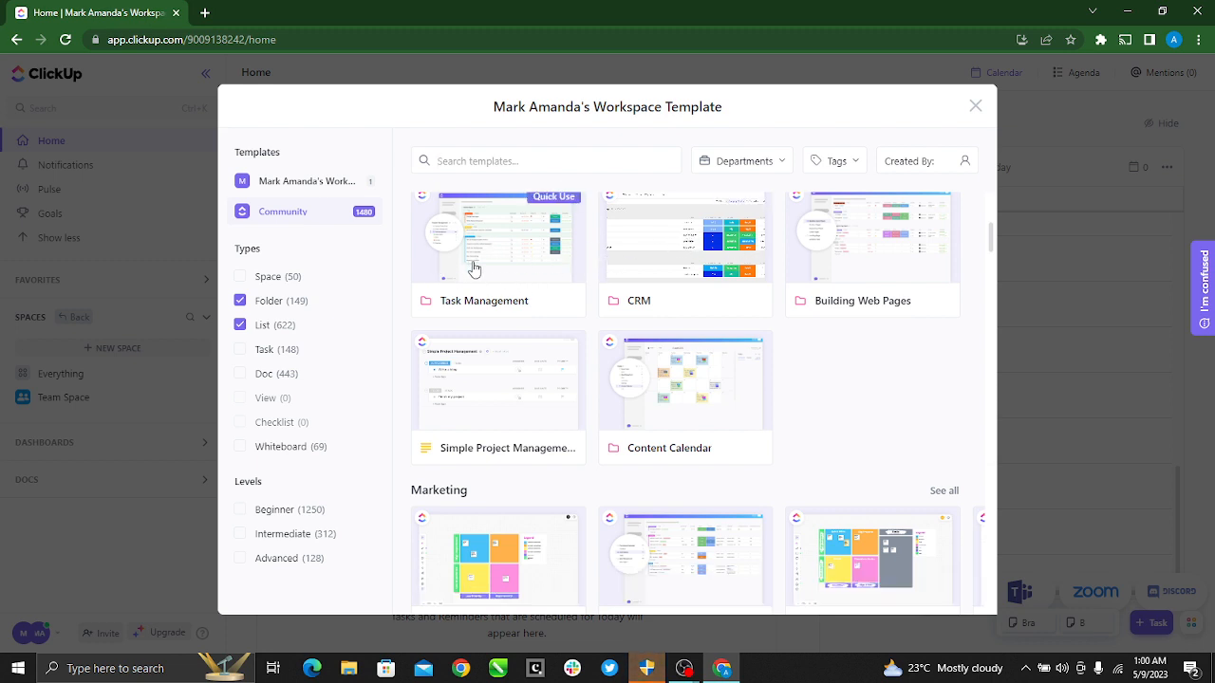
# Select the Task Management template and start Use Template
pyautogui.click(498, 237)
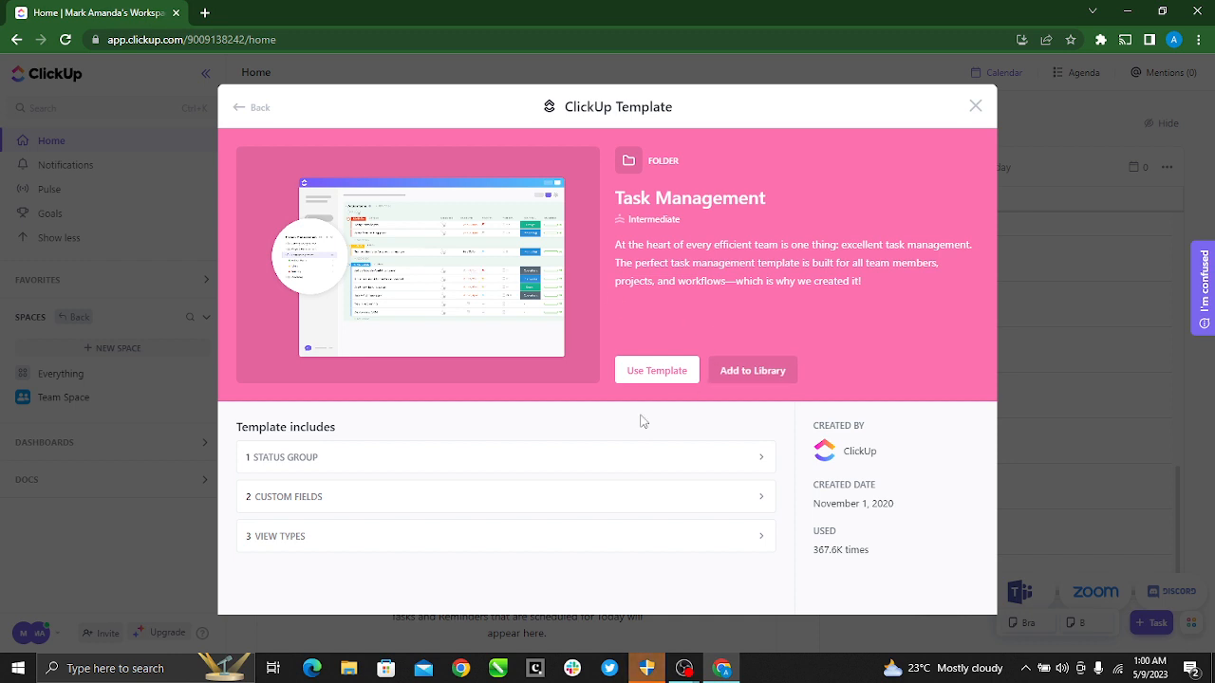
pyautogui.moveTo(450, 437)
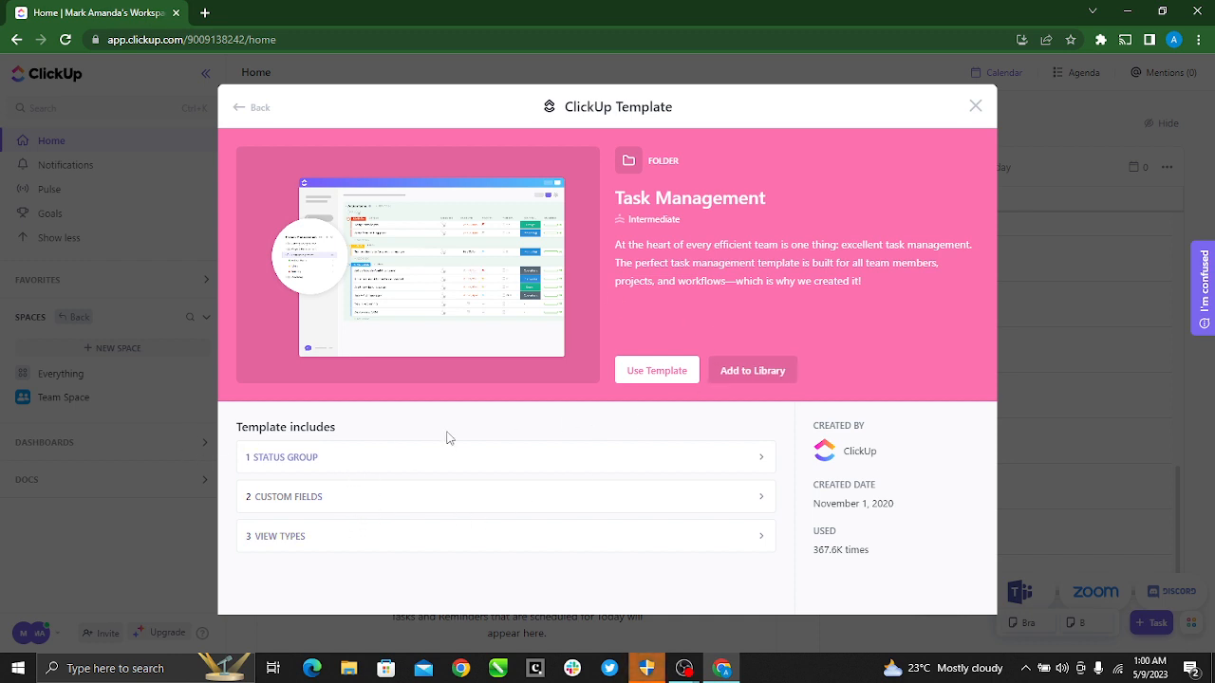
pyautogui.moveTo(656, 370)
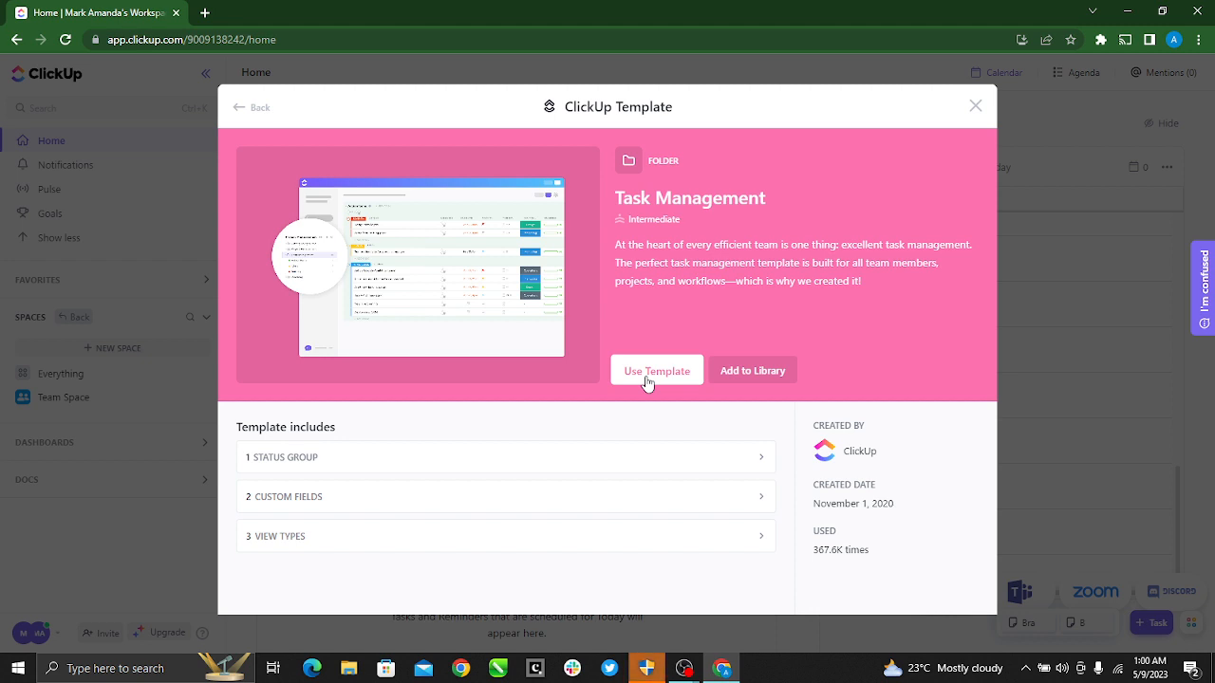
pyautogui.click(657, 370)
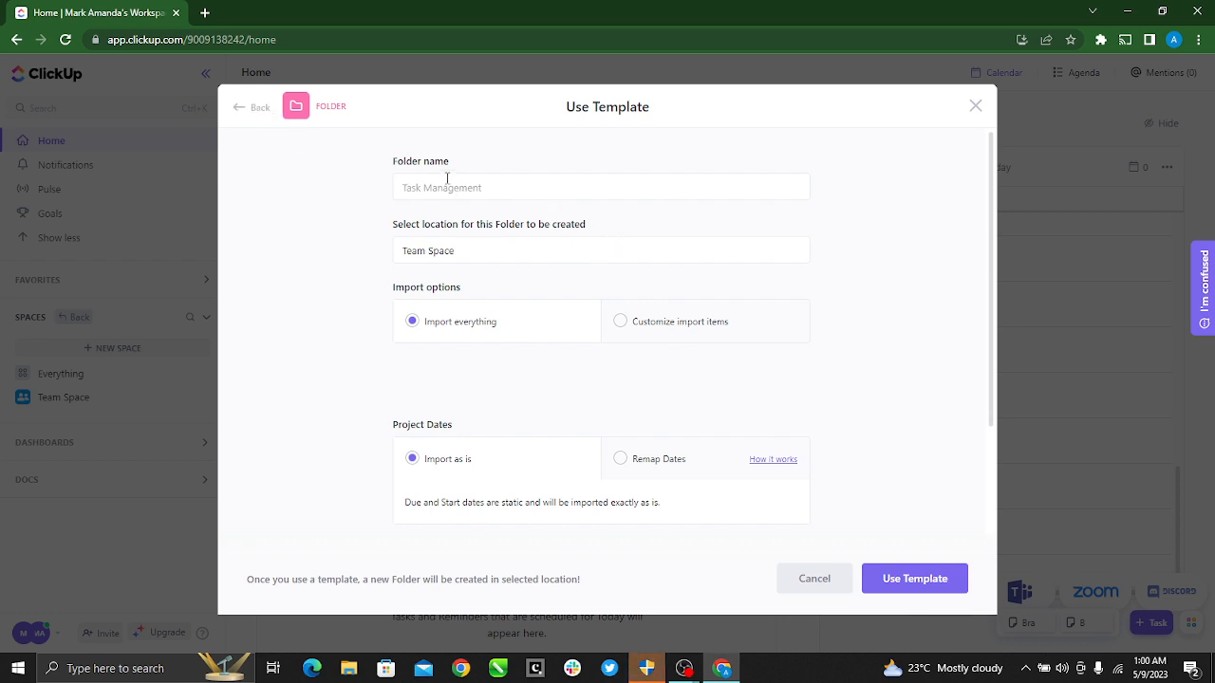
pyautogui.moveTo(503, 196)
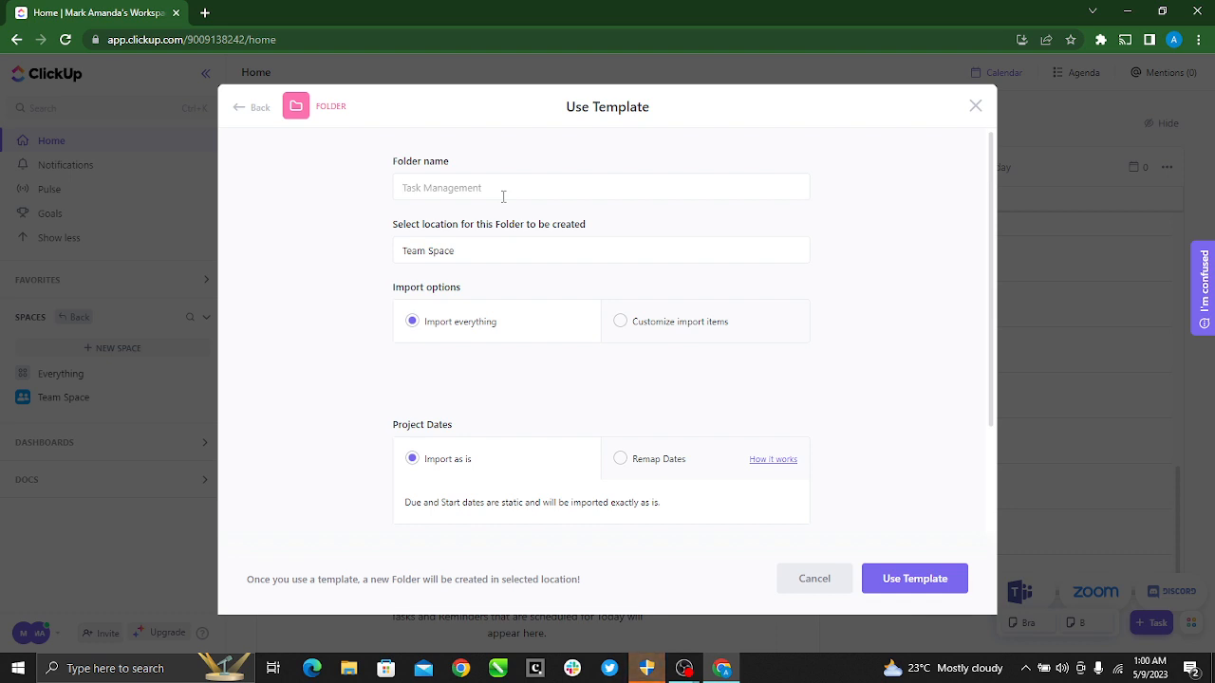
# Name the folder 'Brand GURU' in Team Space and create it from the template
pyautogui.write('B')
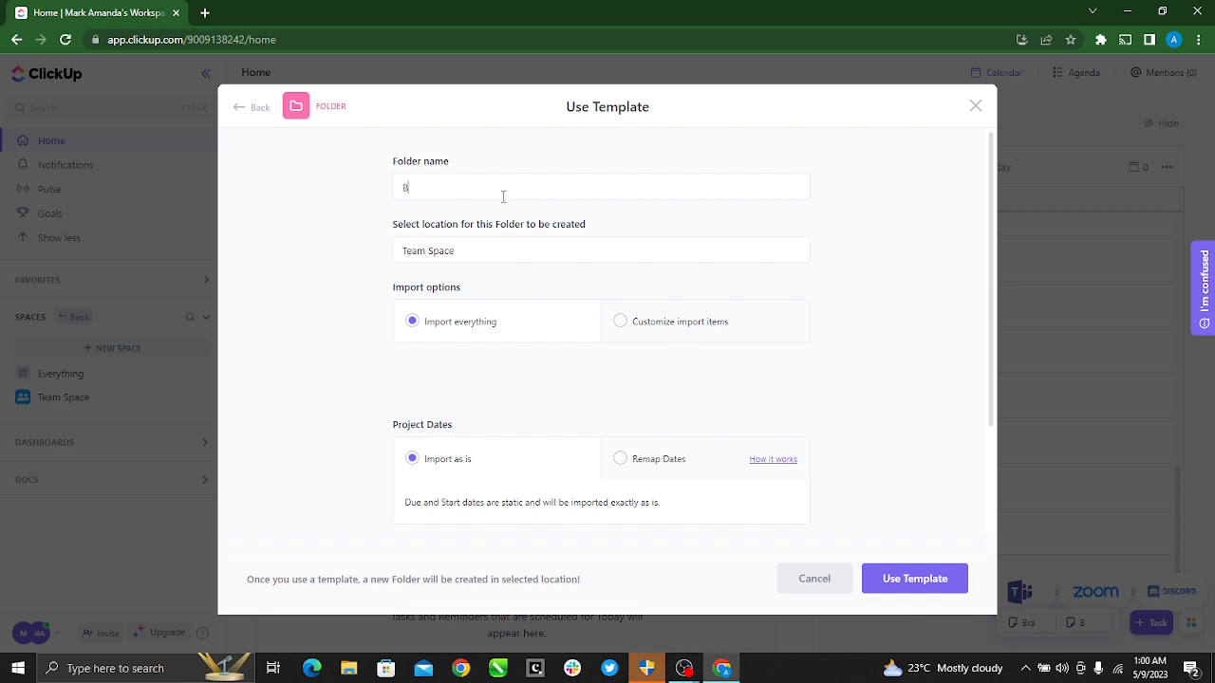
pyautogui.write('rand GURU')
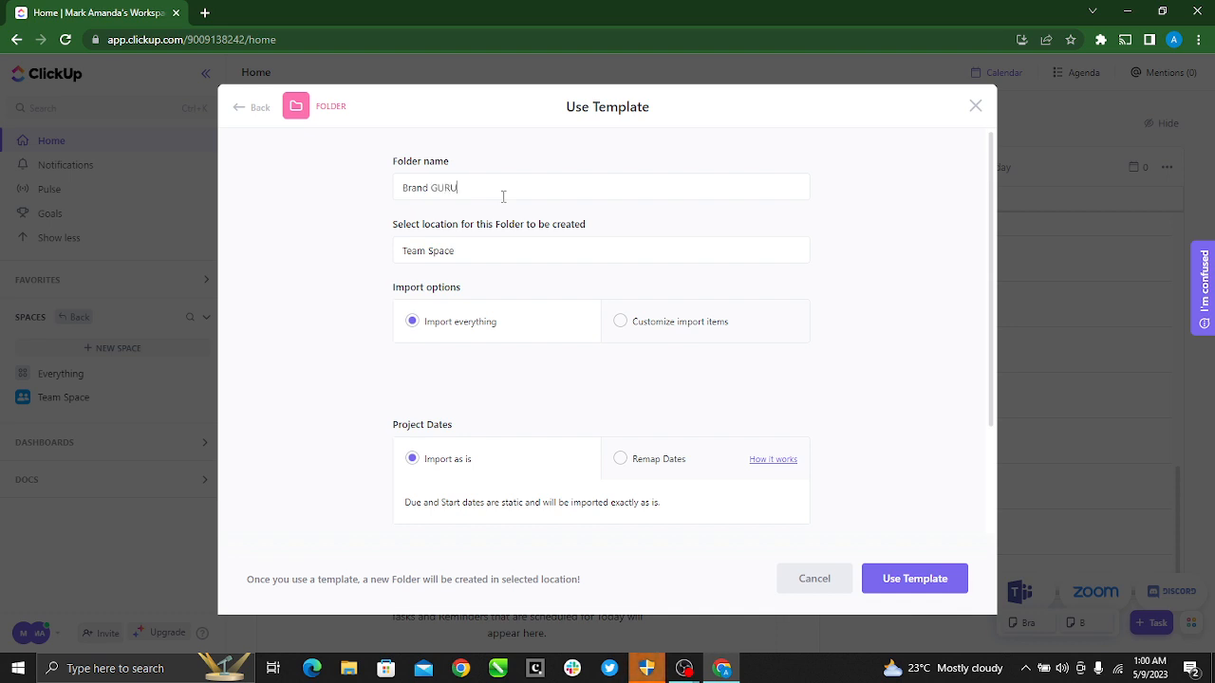
pyautogui.moveTo(467, 262)
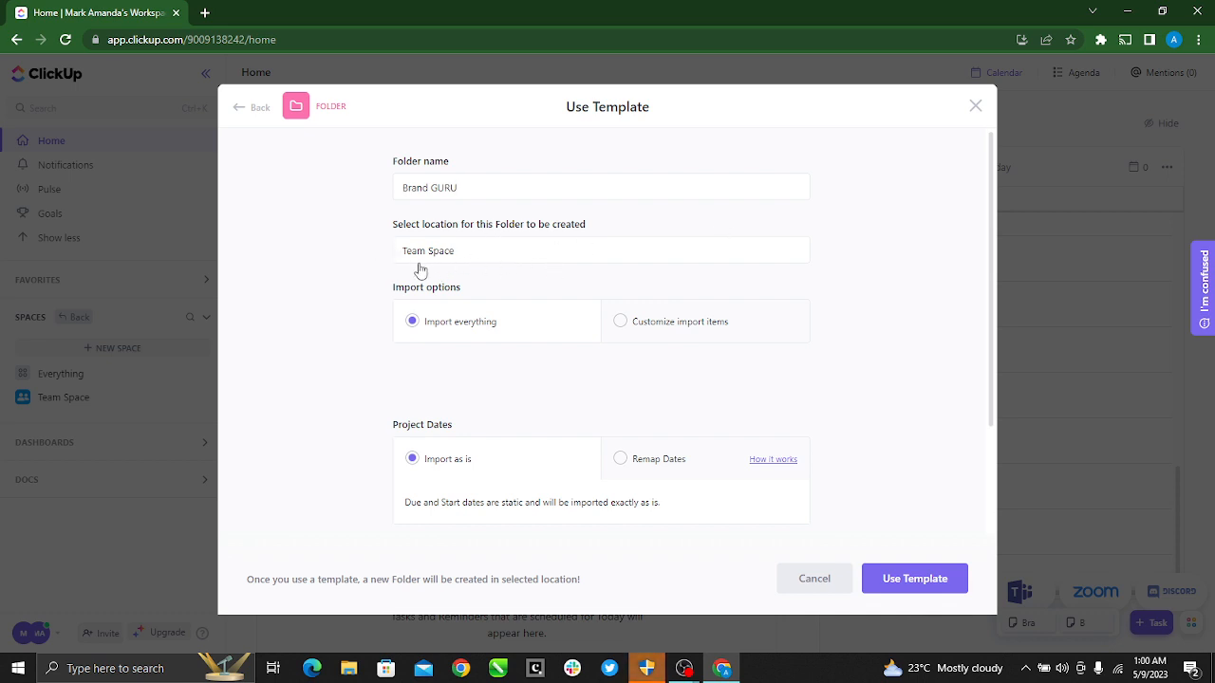
pyautogui.moveTo(607, 280)
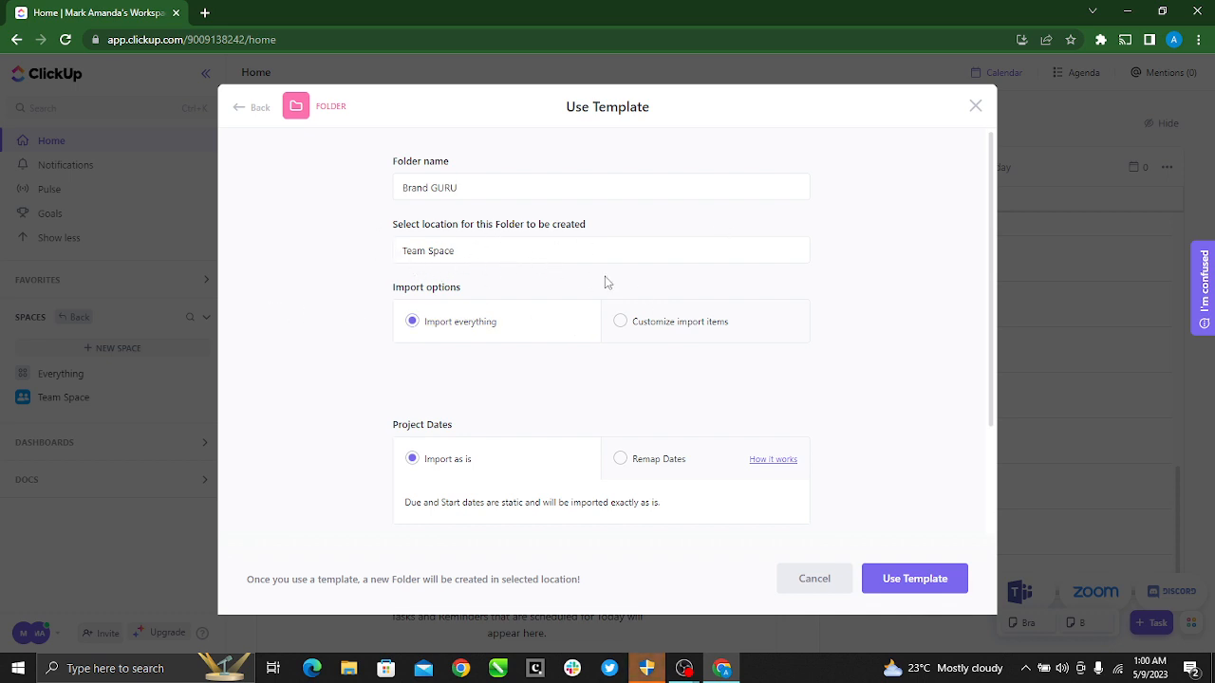
pyautogui.moveTo(915, 577)
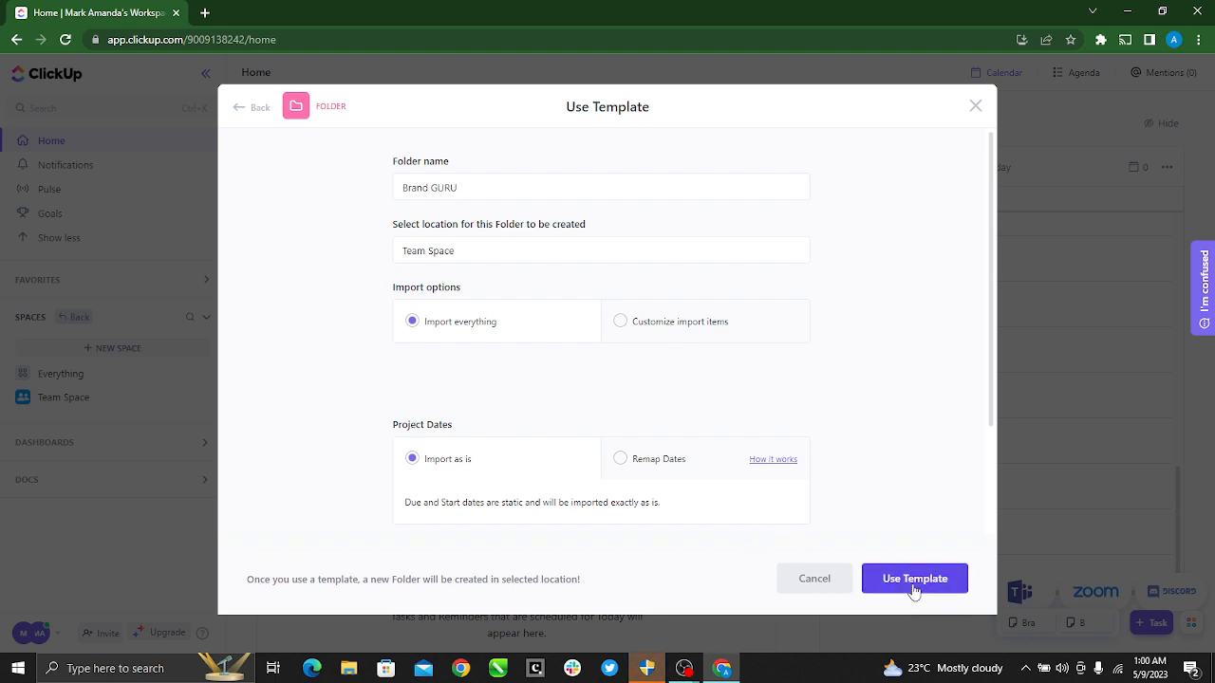
pyautogui.click(915, 577)
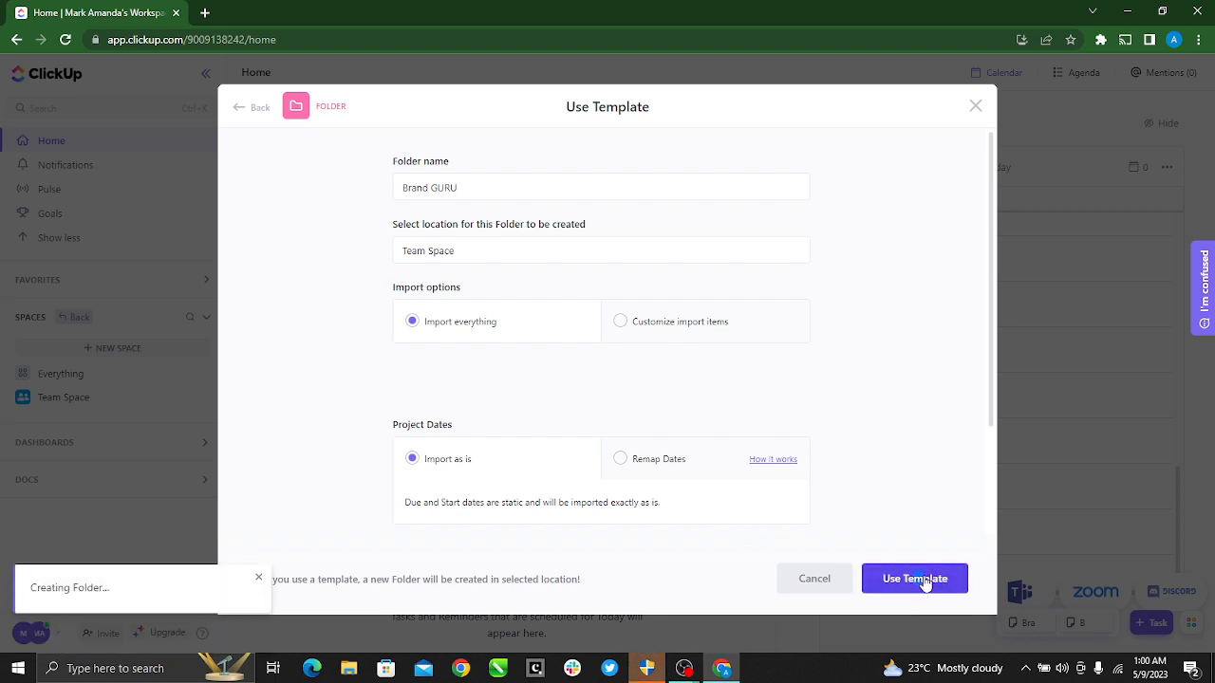
pyautogui.click(914, 577)
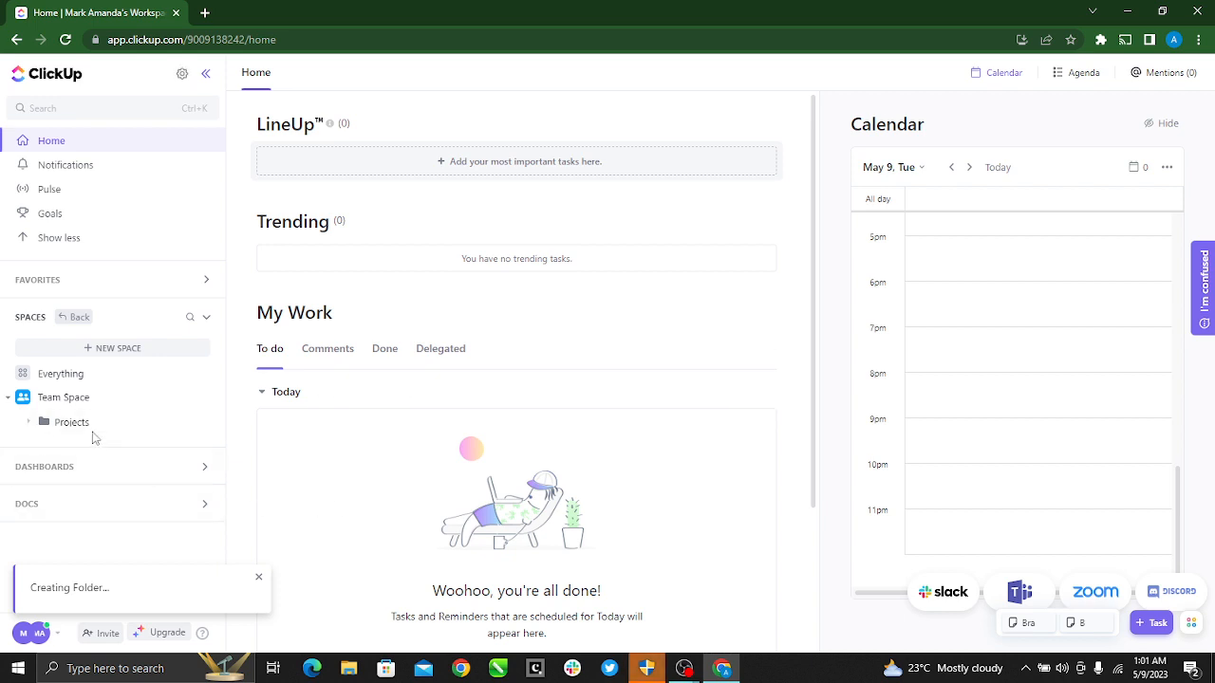
pyautogui.moveTo(148, 461)
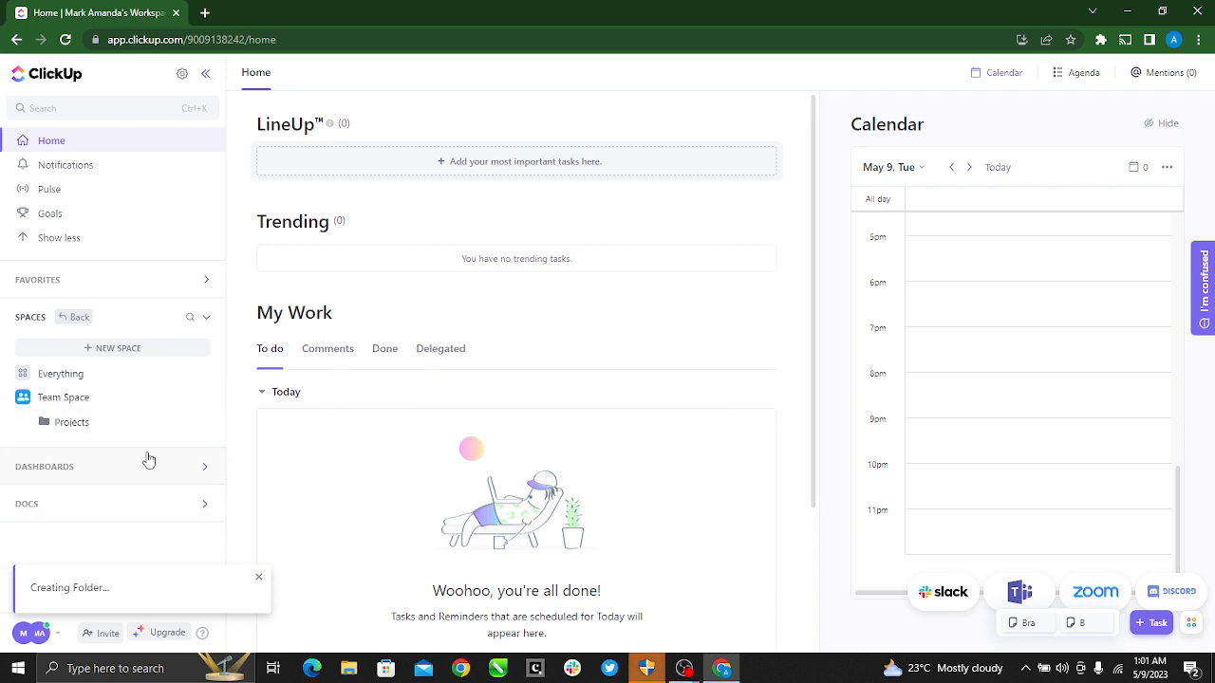
pyautogui.moveTo(72, 422)
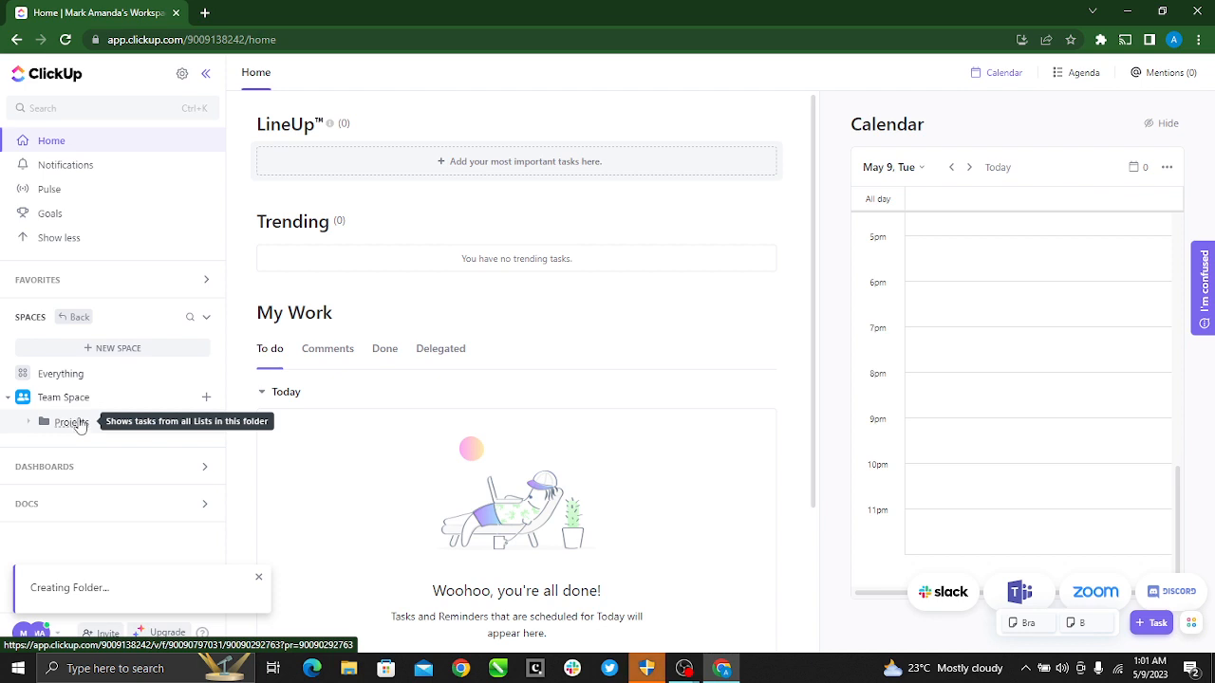
# Open the new Brand GURU folder under Team Space to its Important tasks
pyautogui.click(72, 422)
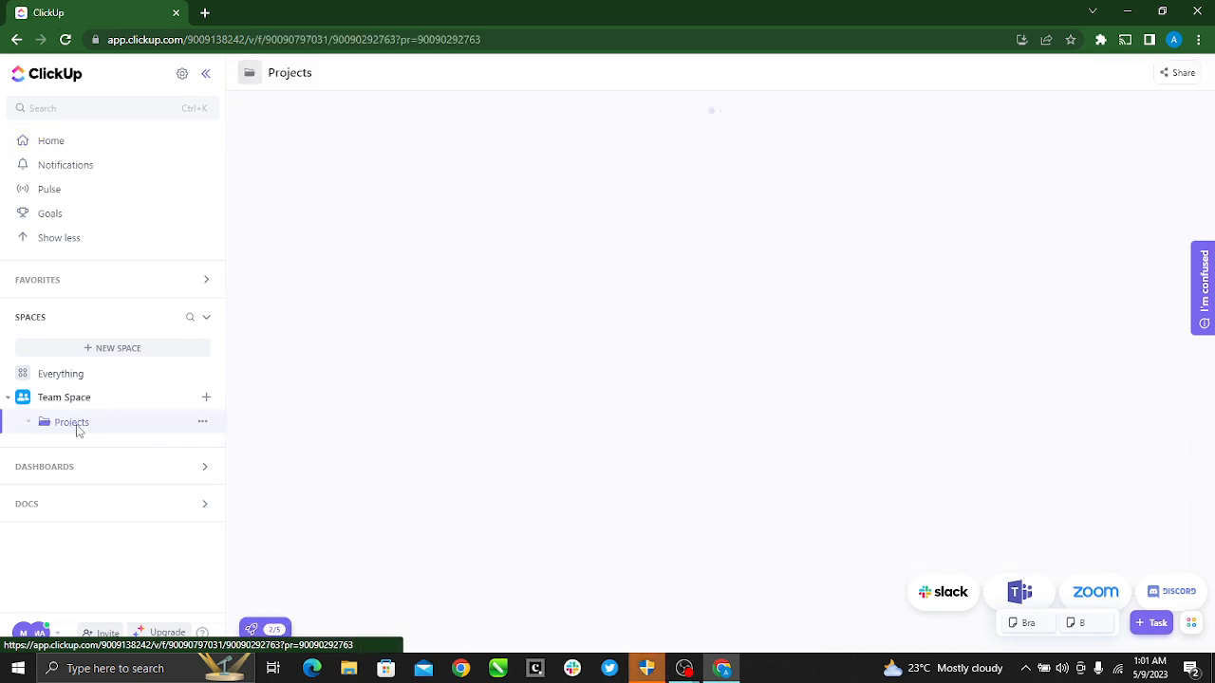
pyautogui.click(72, 421)
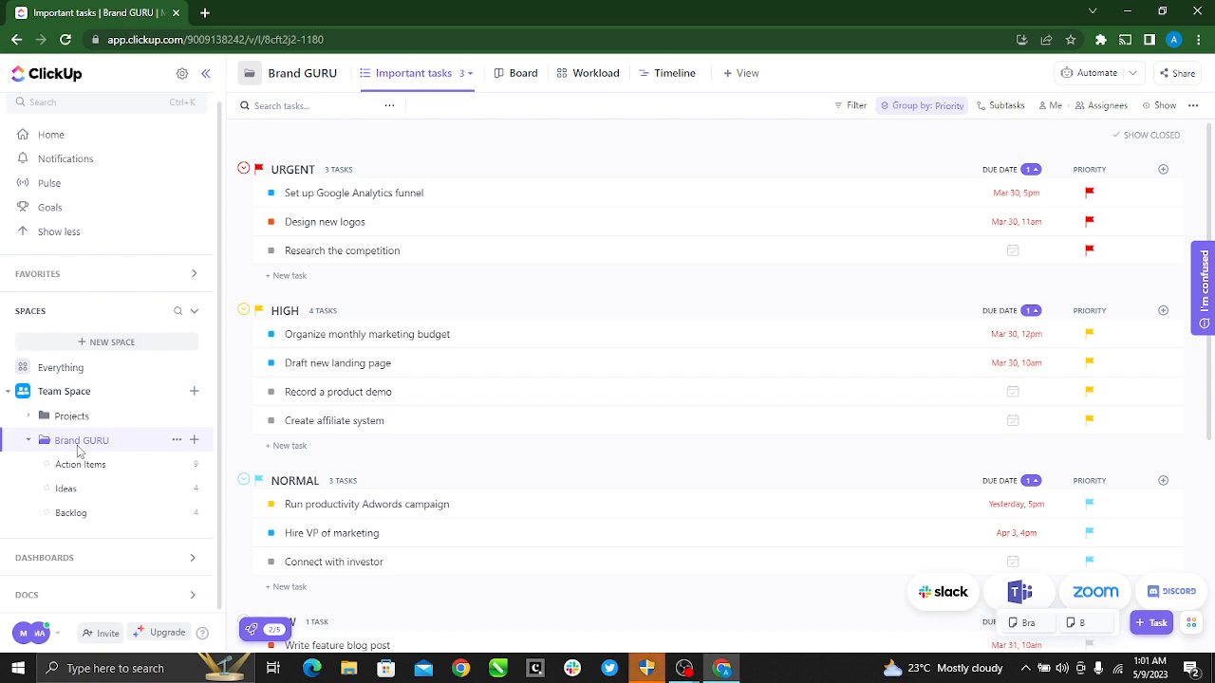
# Collapse Brand GURU and expand the Projects folder in the sidebar
pyautogui.click(28, 440)
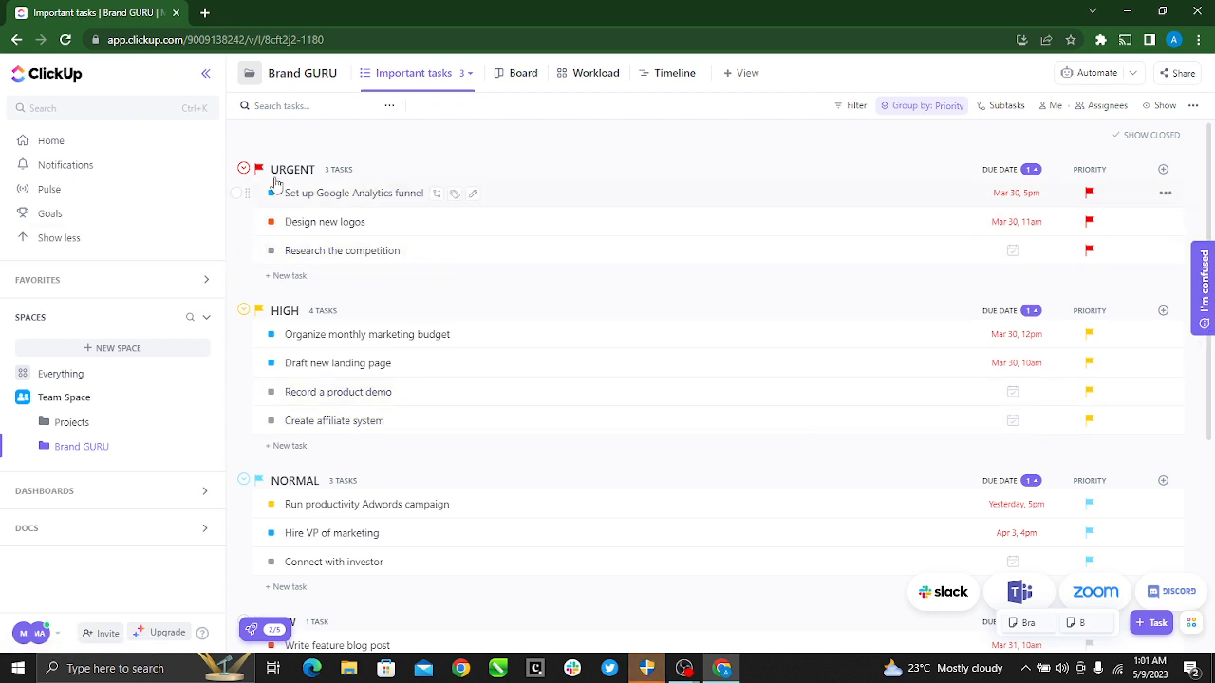
pyautogui.scroll(-3)
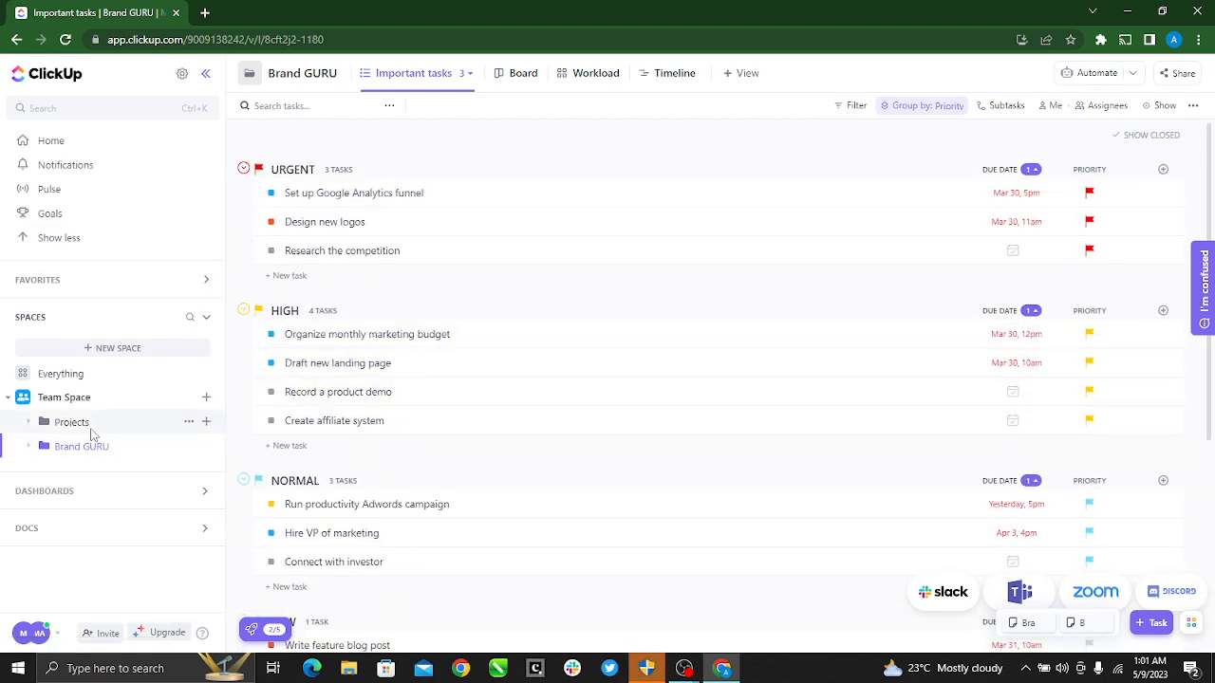
pyautogui.click(73, 421)
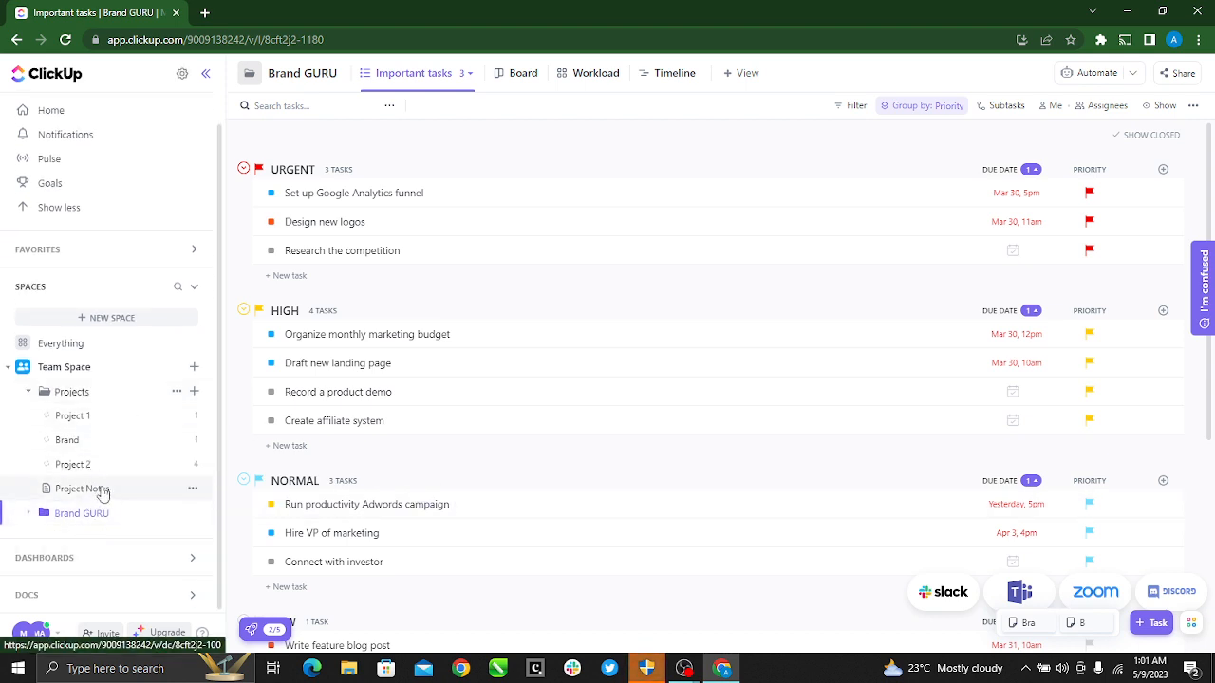
# View the Project Notes doc, then reopen and expand Brand GURU
pyautogui.click(78, 487)
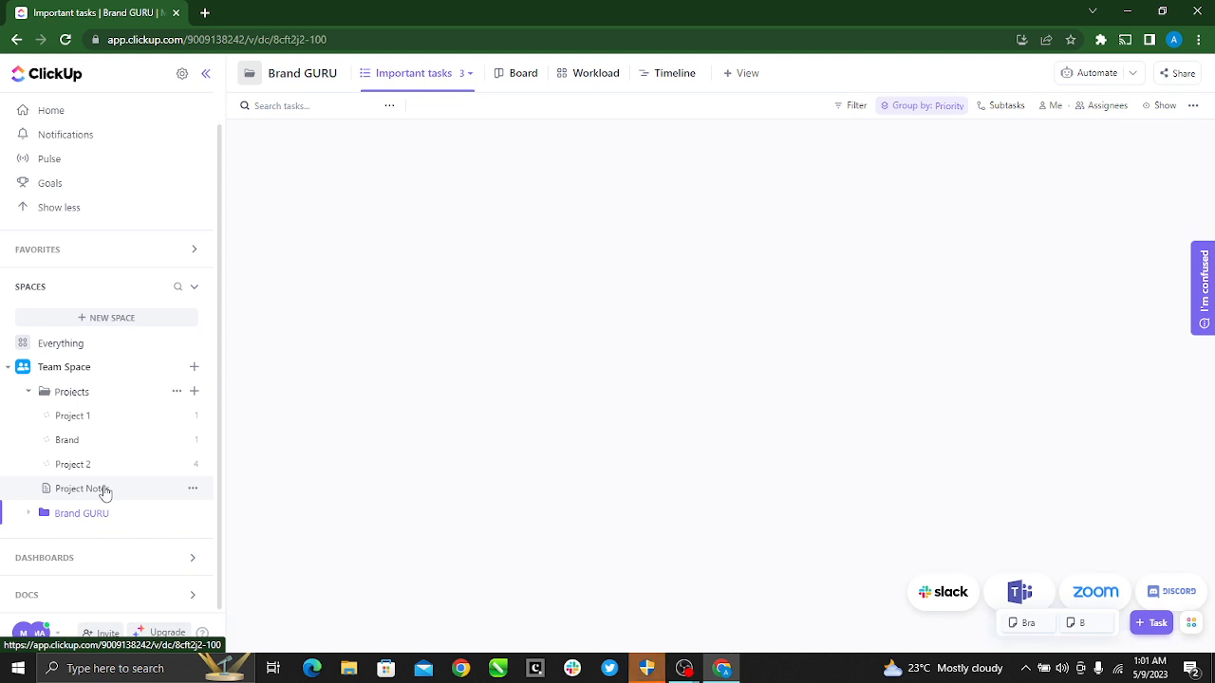
pyautogui.click(80, 488)
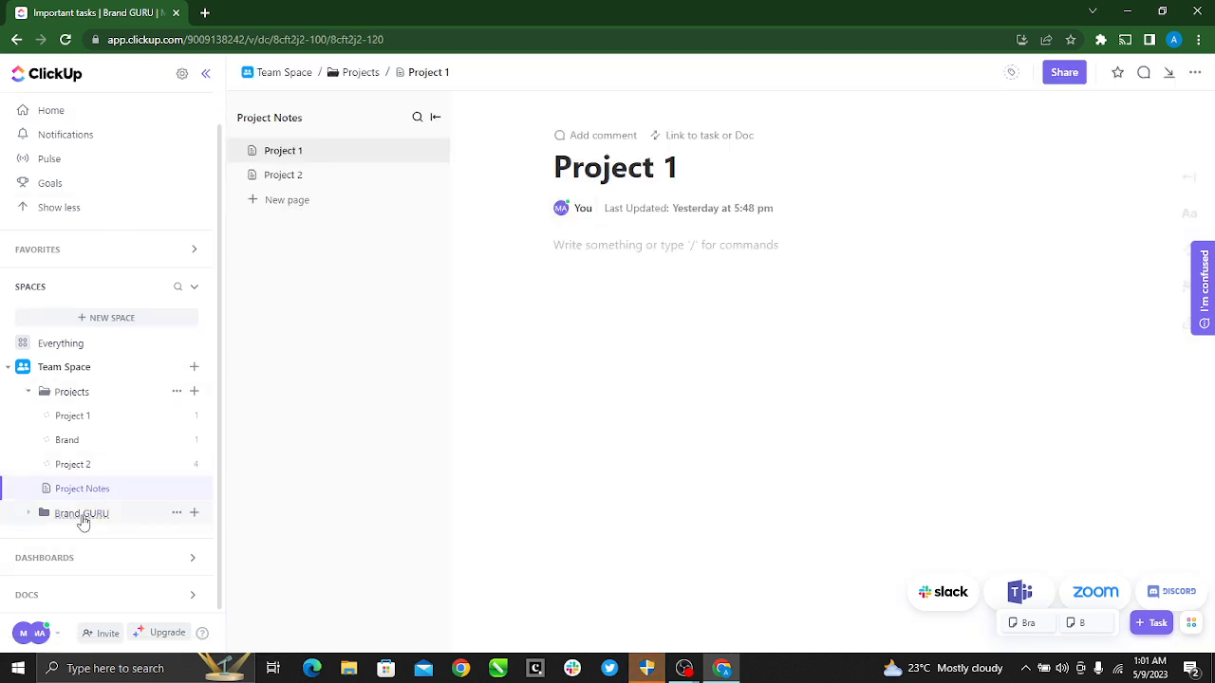
pyautogui.click(81, 513)
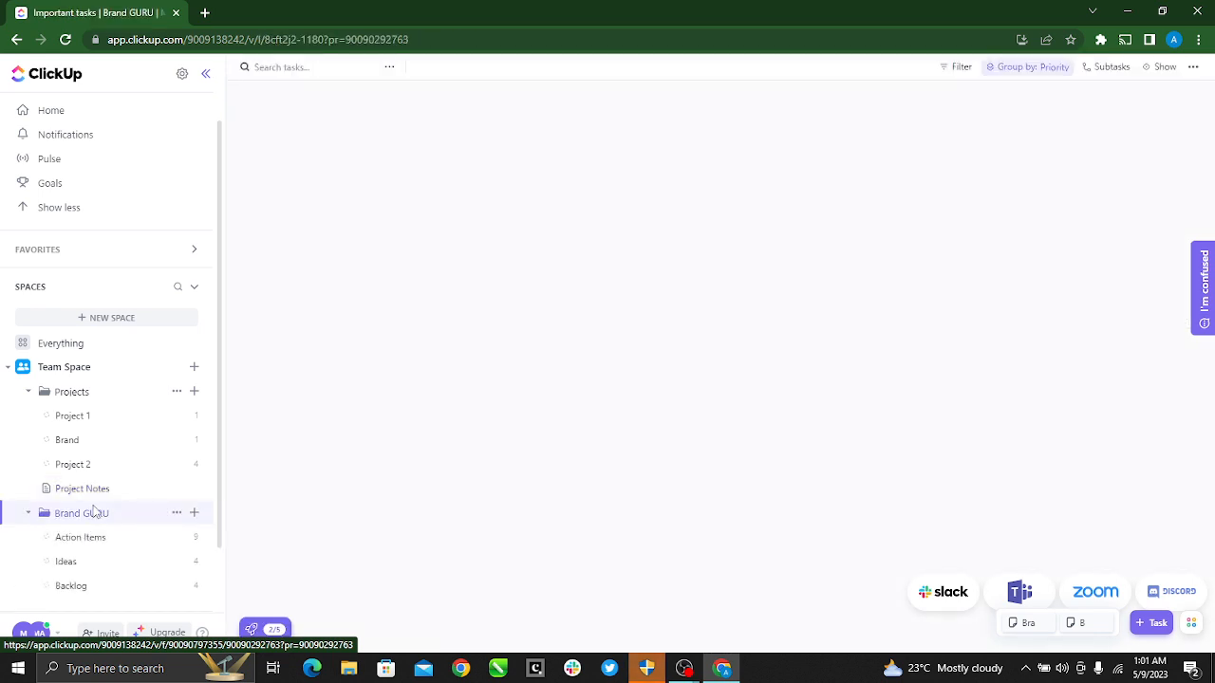
pyautogui.click(82, 512)
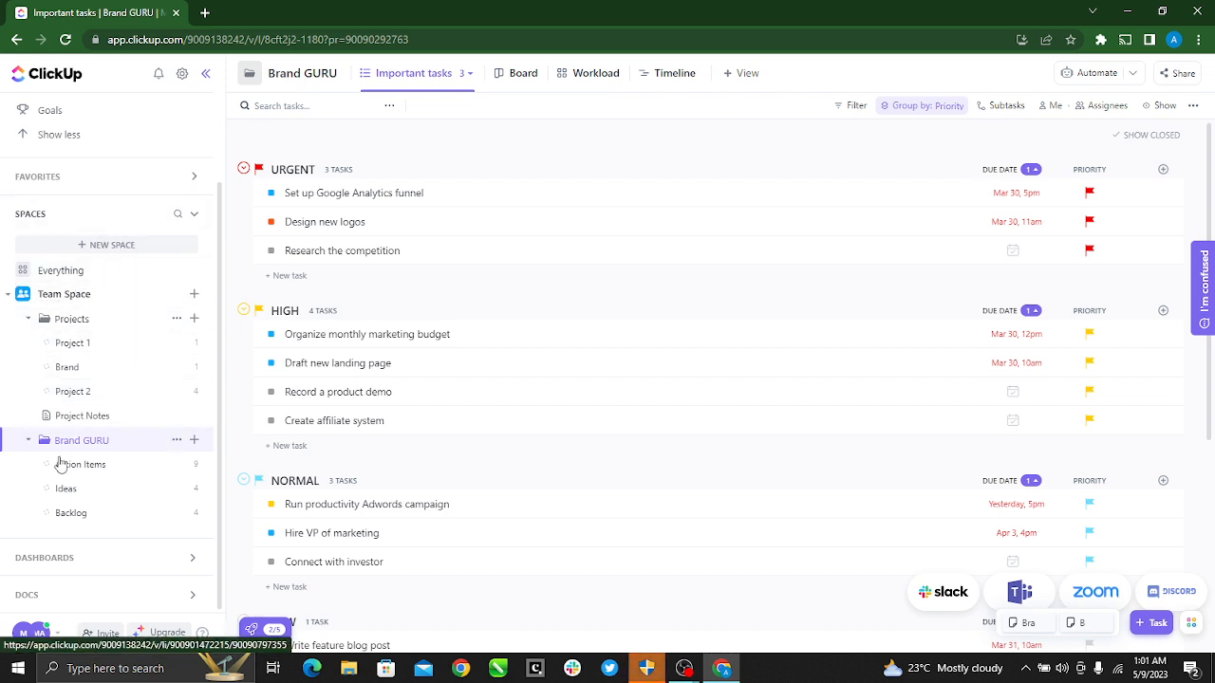
pyautogui.moveTo(91, 368)
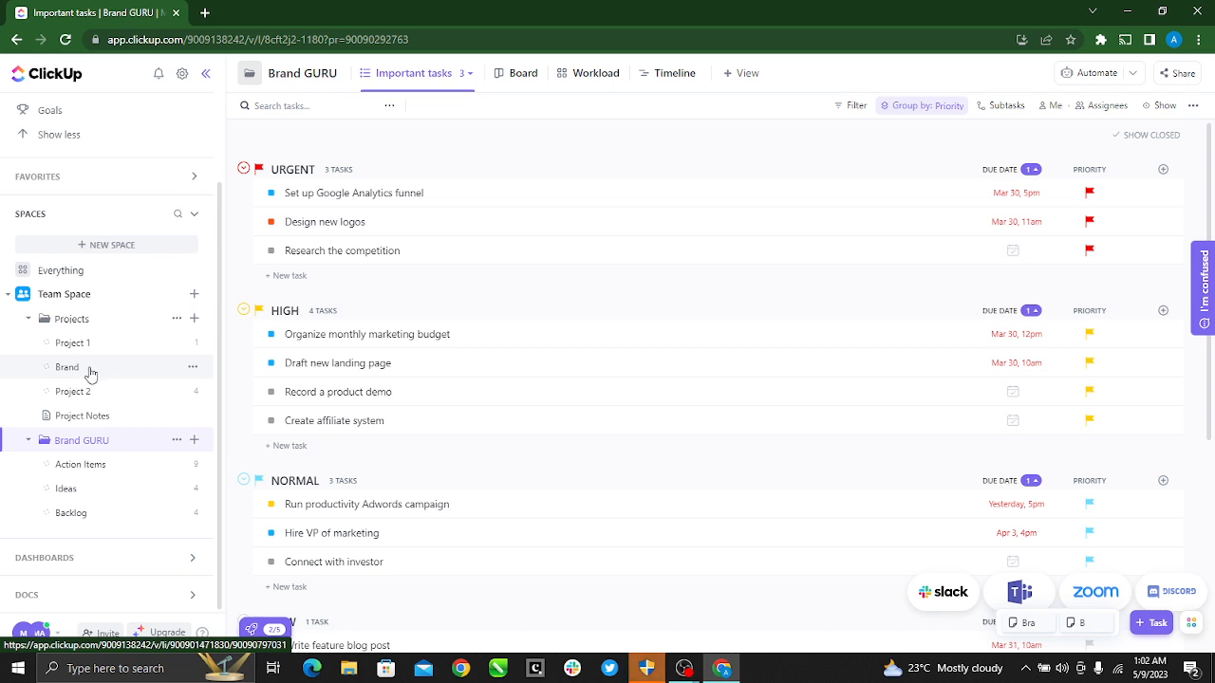